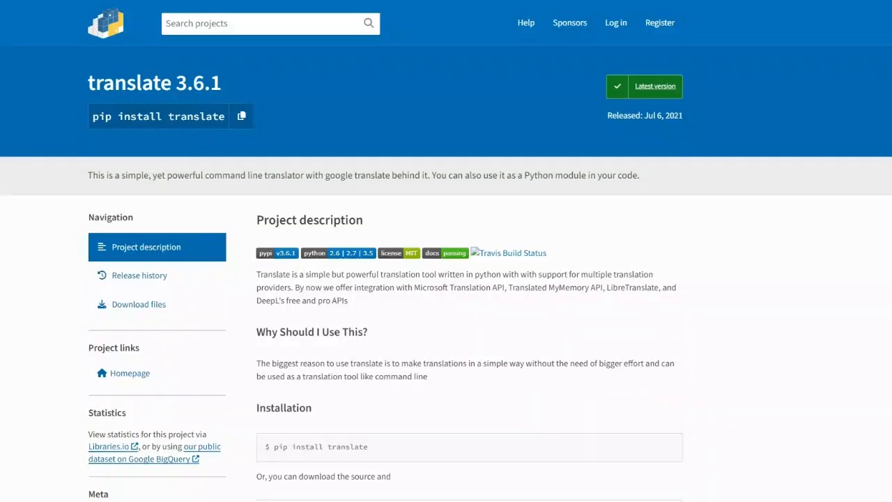
pyautogui.moveTo(670, 244)
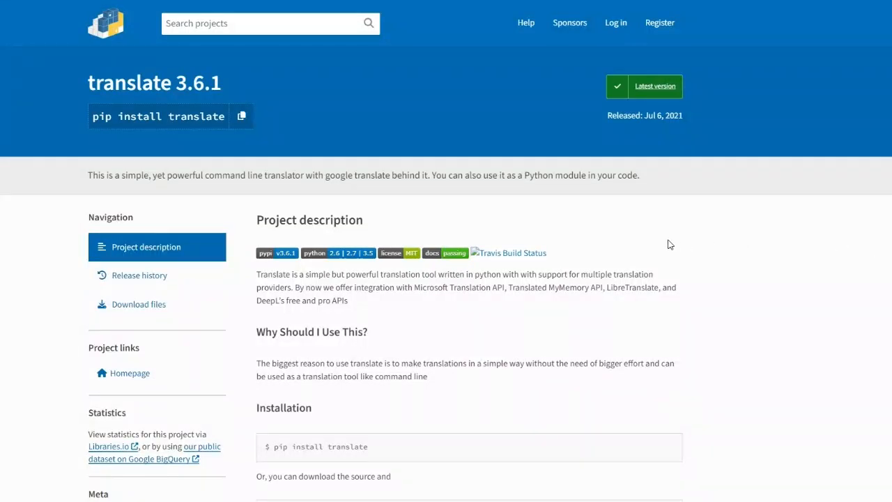
pyautogui.moveTo(612, 247)
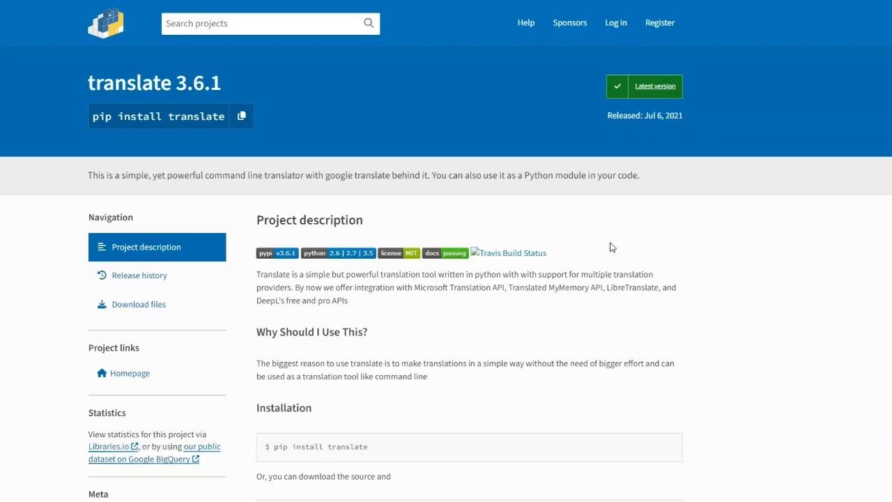
pyautogui.moveTo(480, 195)
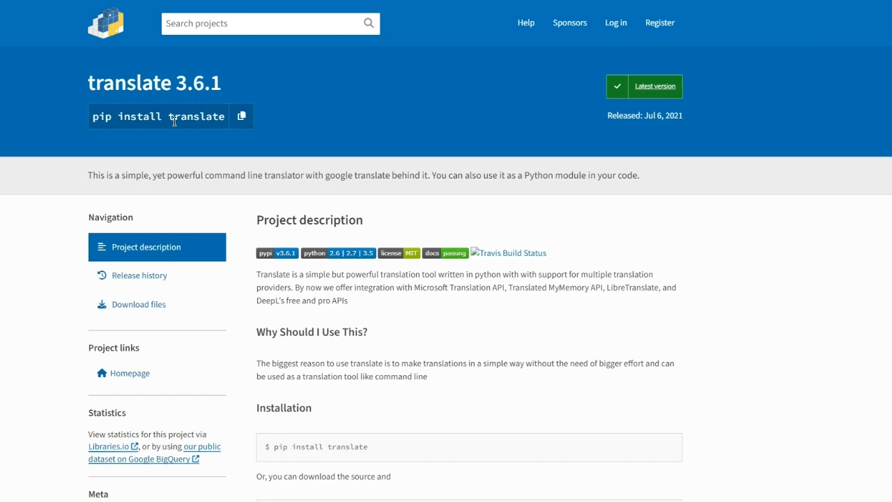
pyautogui.moveTo(281, 182)
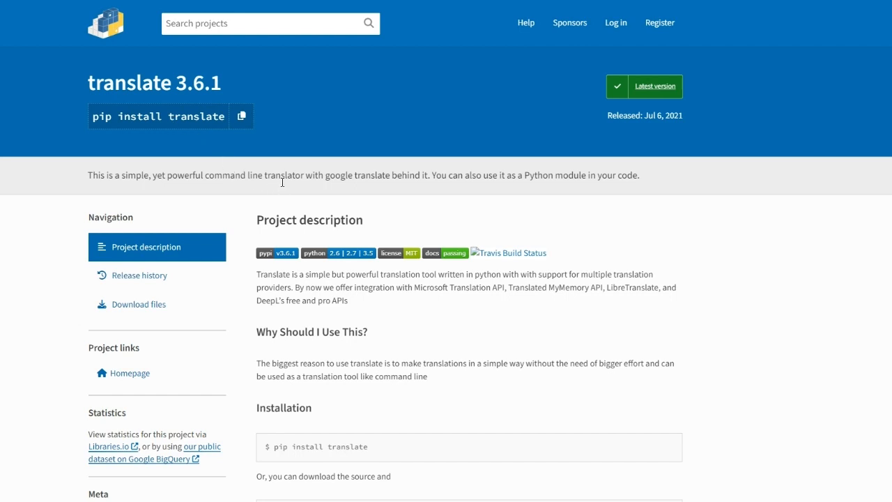
pyautogui.moveTo(334, 180)
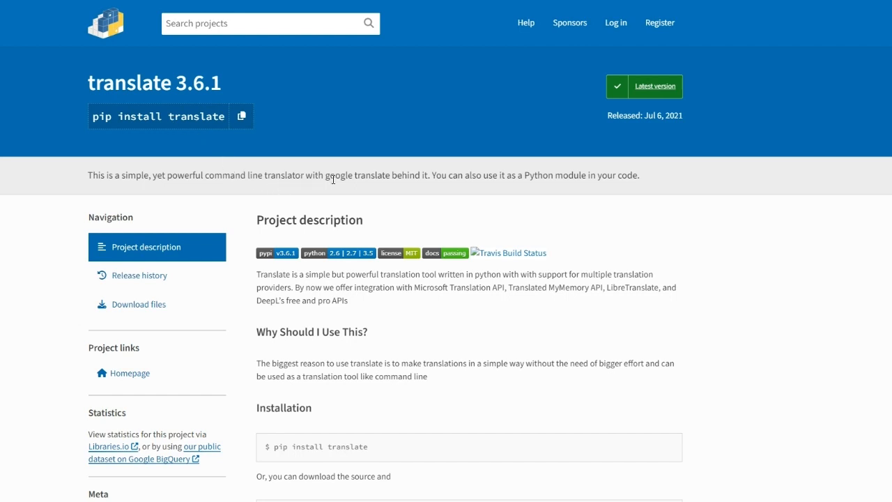
pyautogui.moveTo(352, 307)
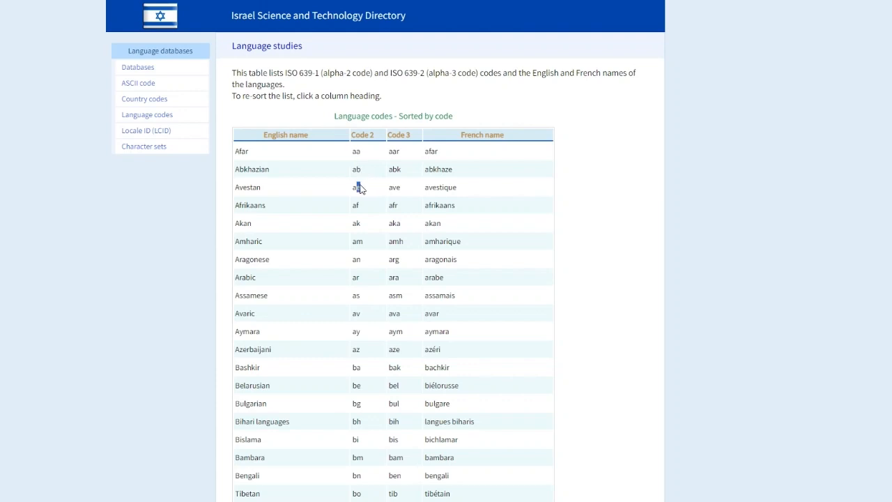
# Select the Avestan two-letter code in the ISO 639 language codes table
pyautogui.doubleClick(356, 187)
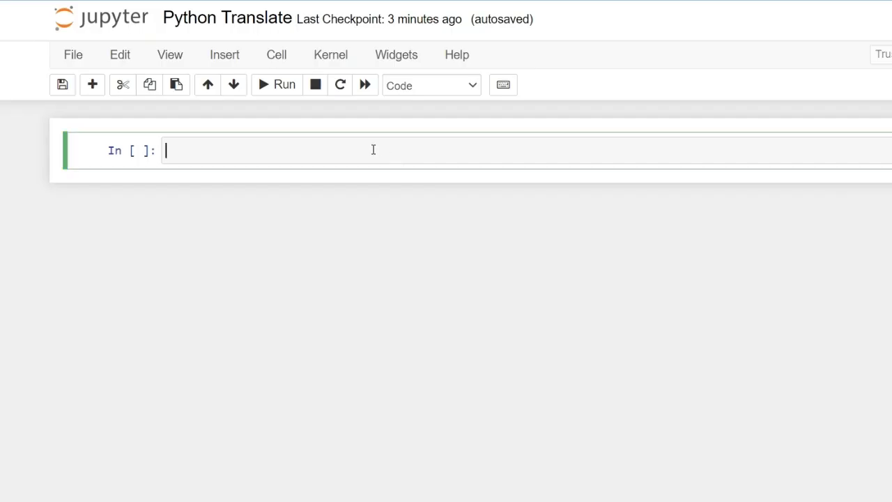
# Run 'pip install translate' in the first cell, then go into the new empty cell
pyautogui.write('pi')
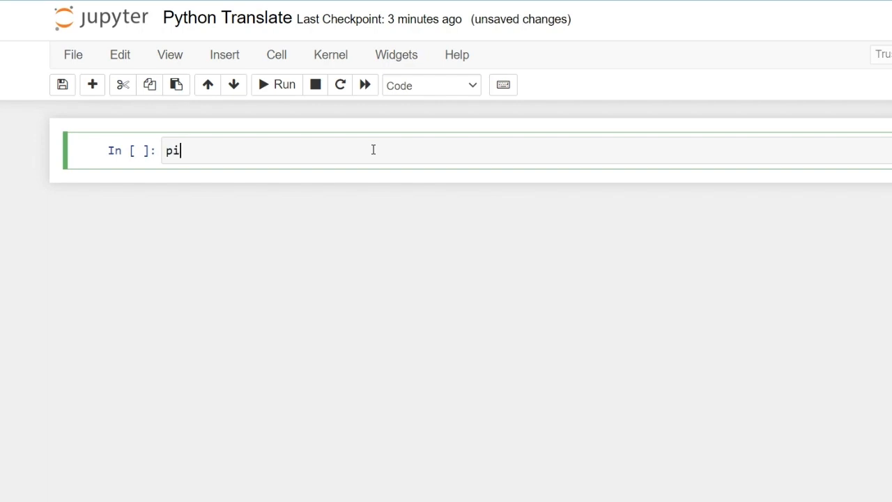
pyautogui.write('p in')
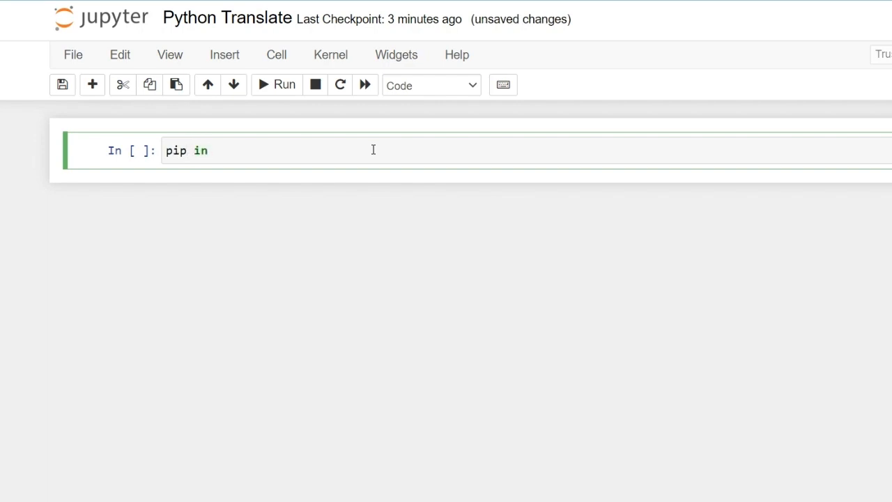
pyautogui.write('stall')
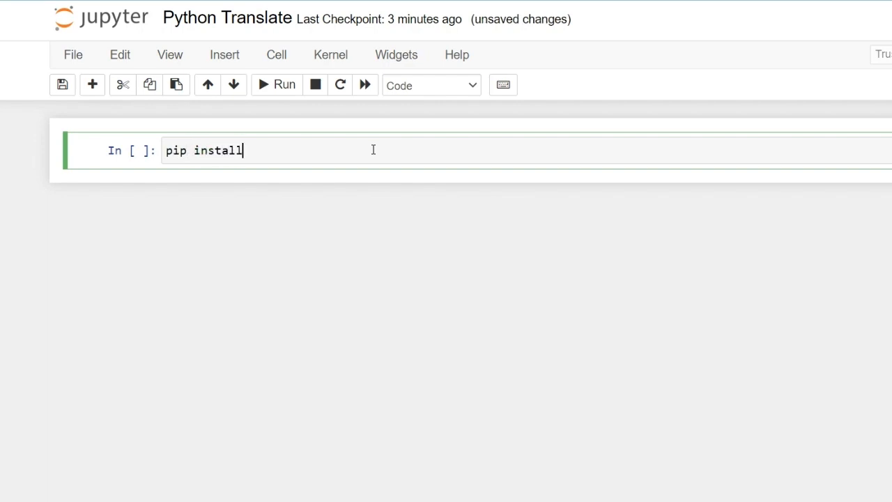
pyautogui.write('tra')
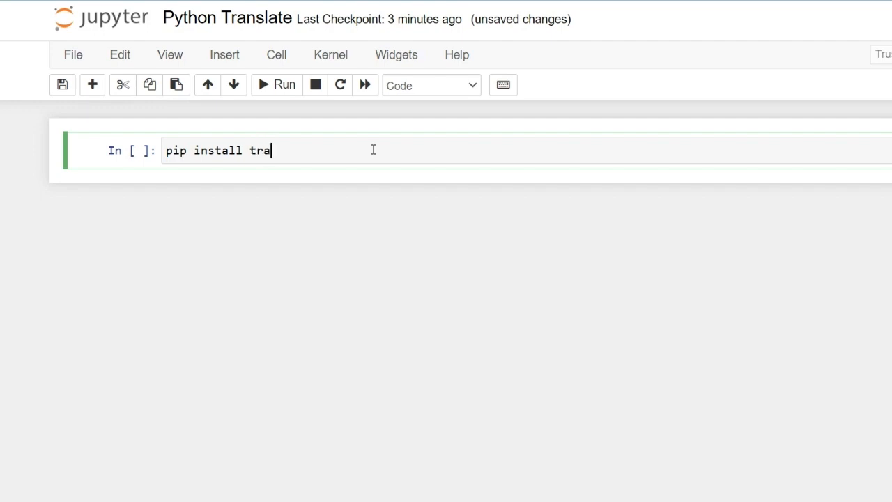
pyautogui.write('nslate')
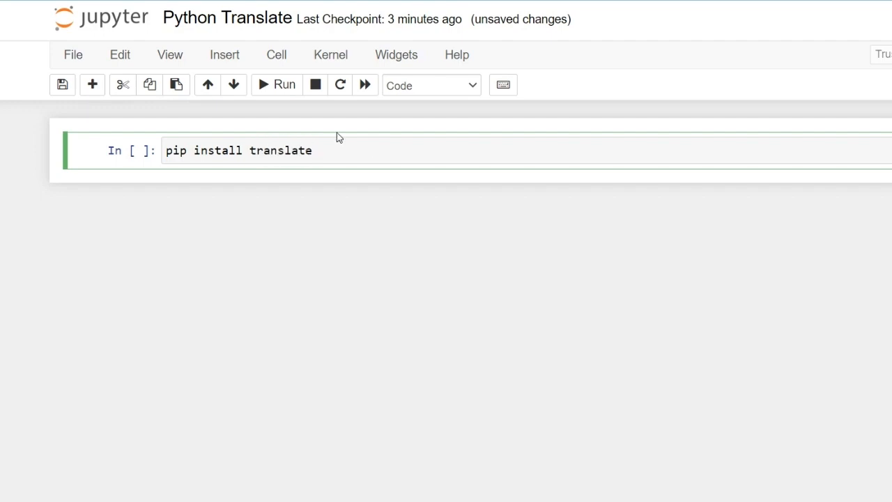
pyautogui.click(284, 84)
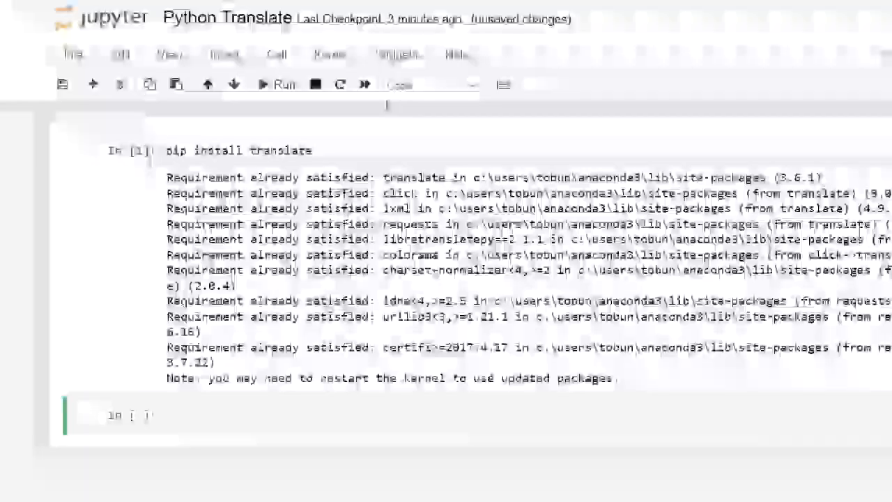
pyautogui.click(340, 83)
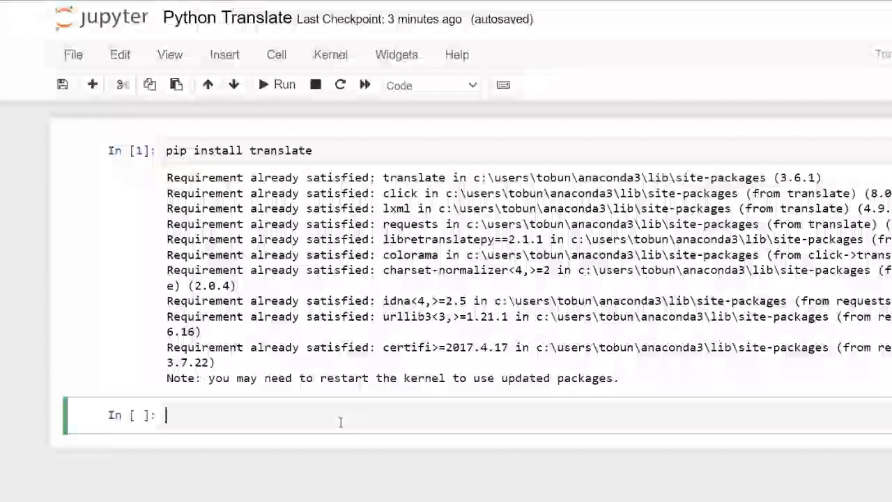
# Enter 'from translate import translator' in the second cell and leave edit mode
pyautogui.write('from t')
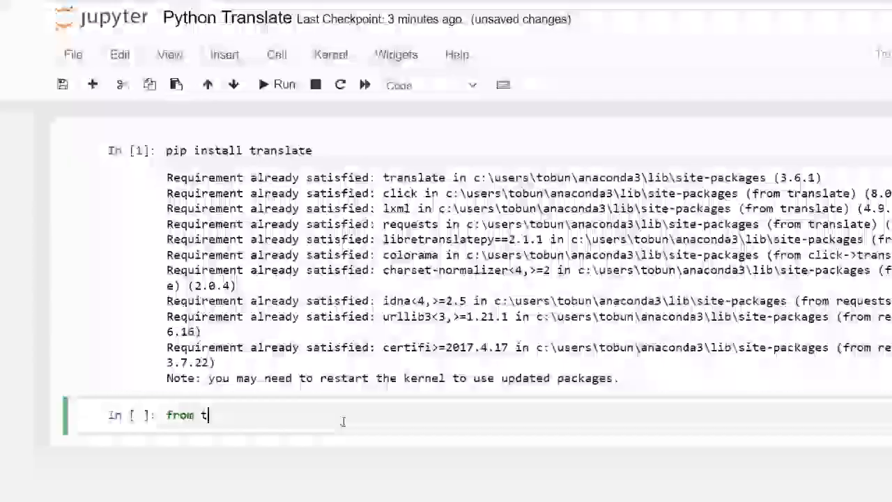
pyautogui.write('ranslate')
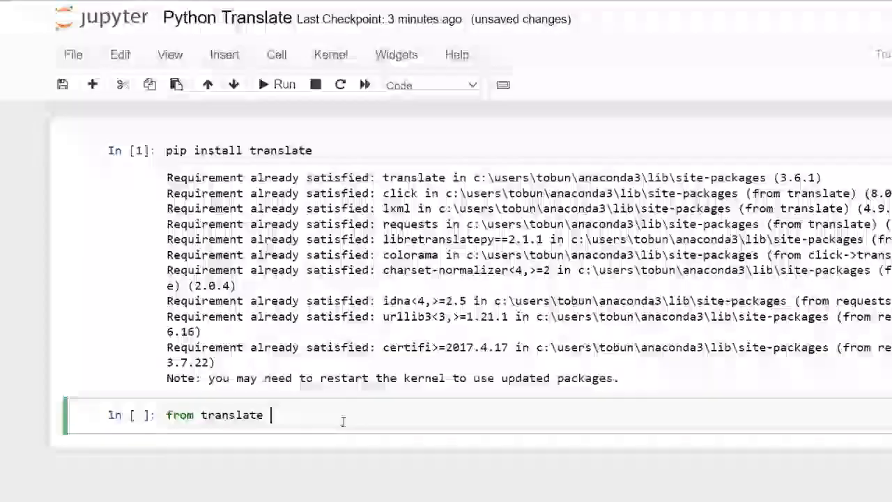
pyautogui.write('import tr')
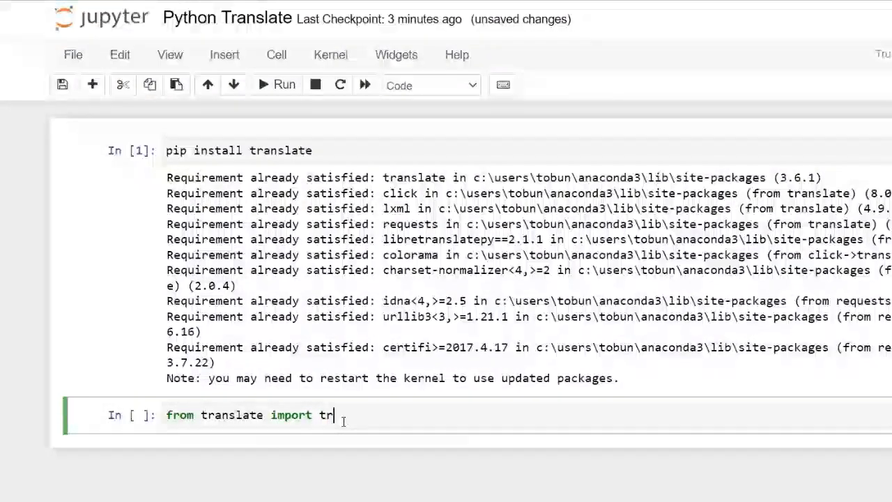
pyautogui.write('anslato')
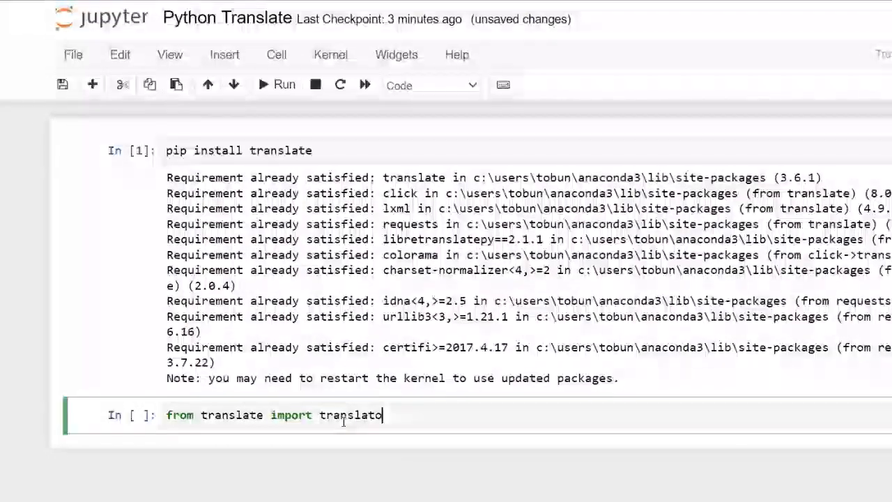
pyautogui.write('r')
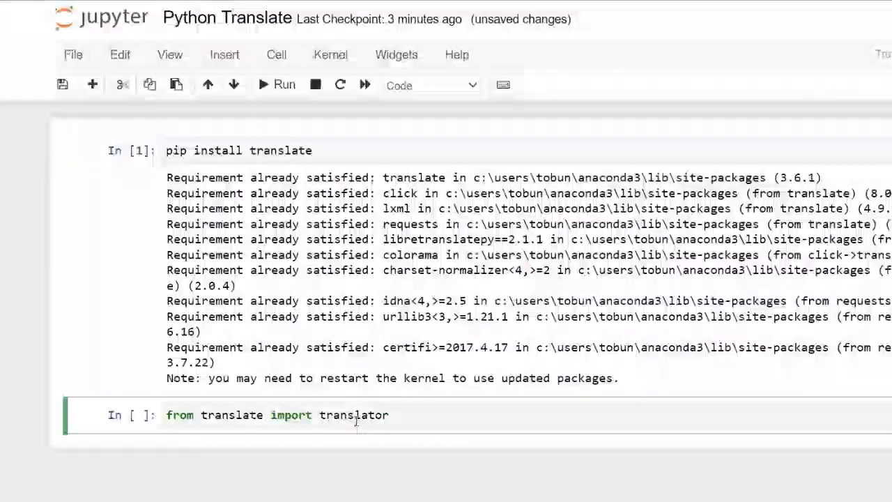
pyautogui.press('enter')
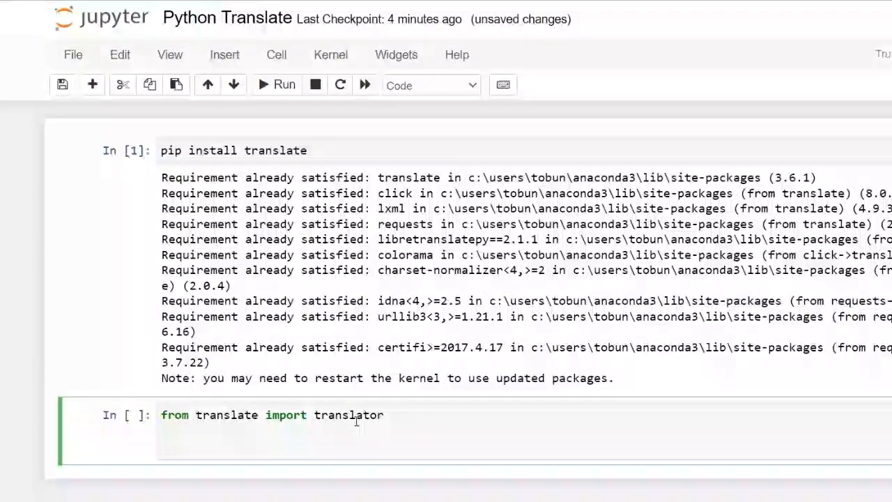
pyautogui.press('Enter')
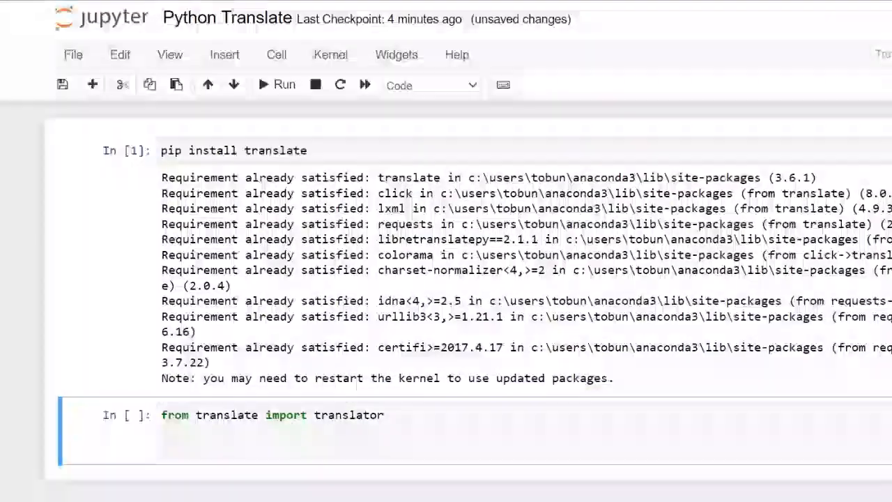
pyautogui.moveTo(33, 460)
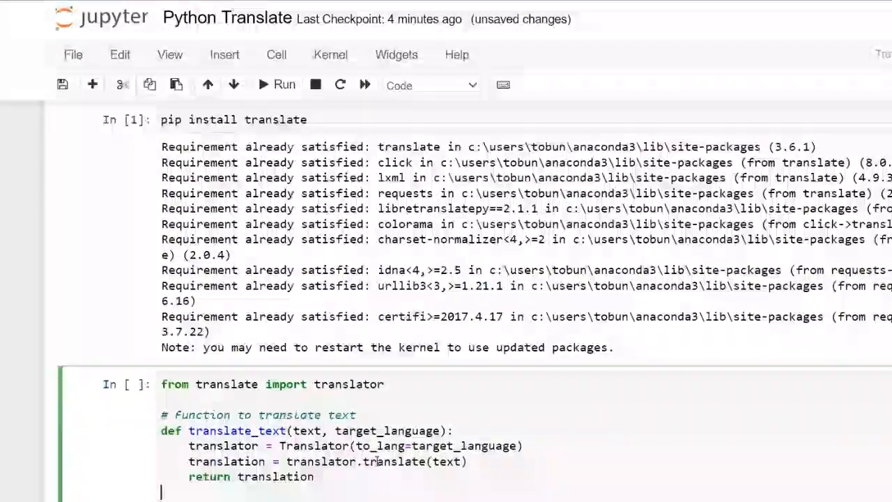
# Scroll to the translate_text function and select the name translator in its body
pyautogui.scroll(-3)
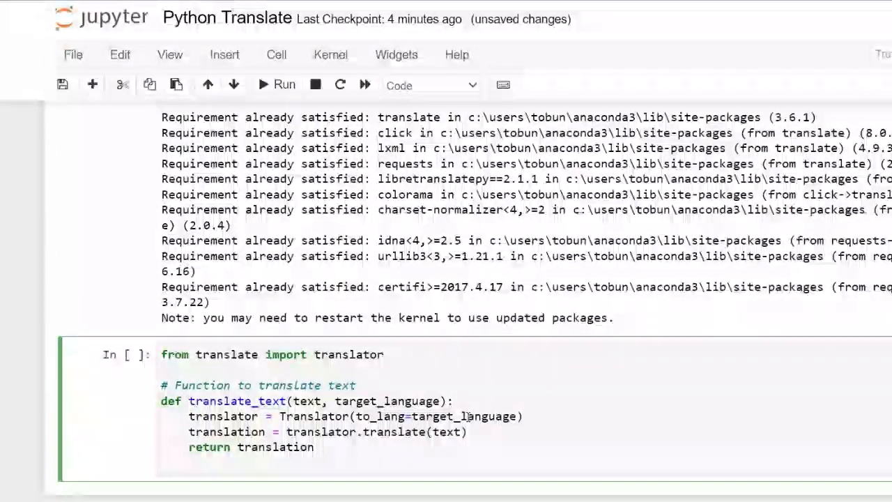
pyautogui.moveTo(338, 428)
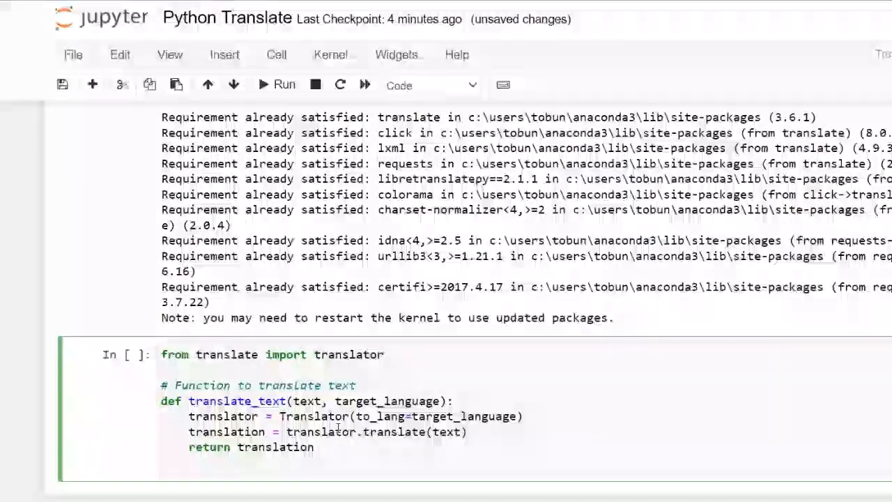
pyautogui.doubleClick(348, 355)
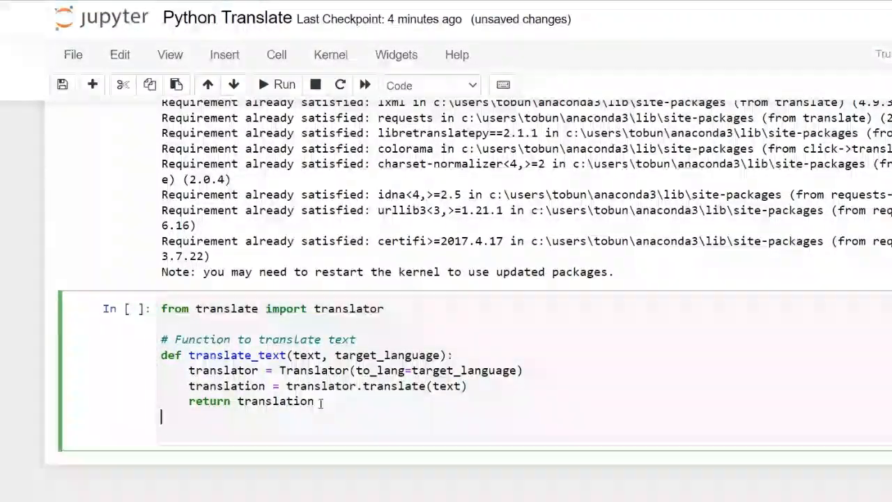
# Begin a while True: loop that assigns user_input from input()
pyautogui.write('whi')
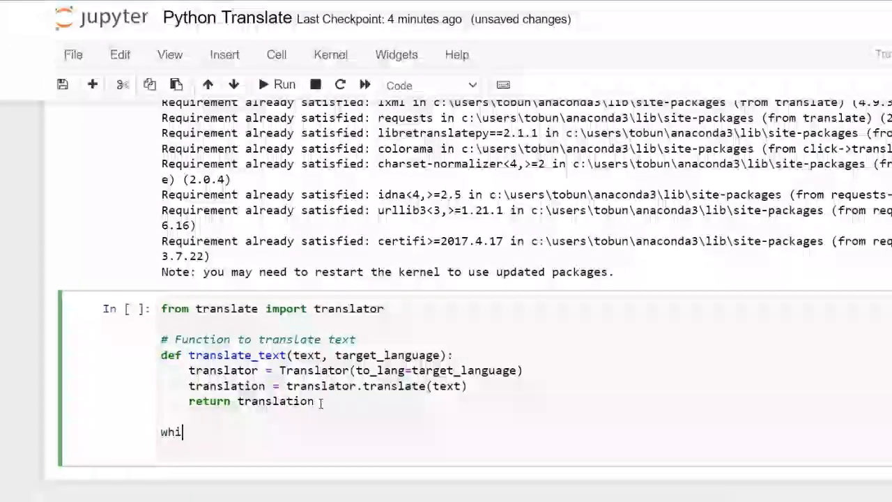
pyautogui.write('lr')
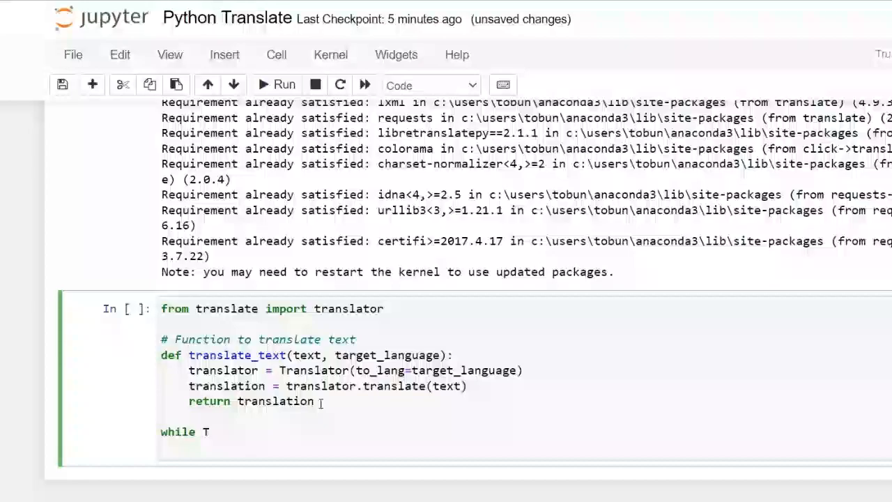
pyautogui.write('rue')
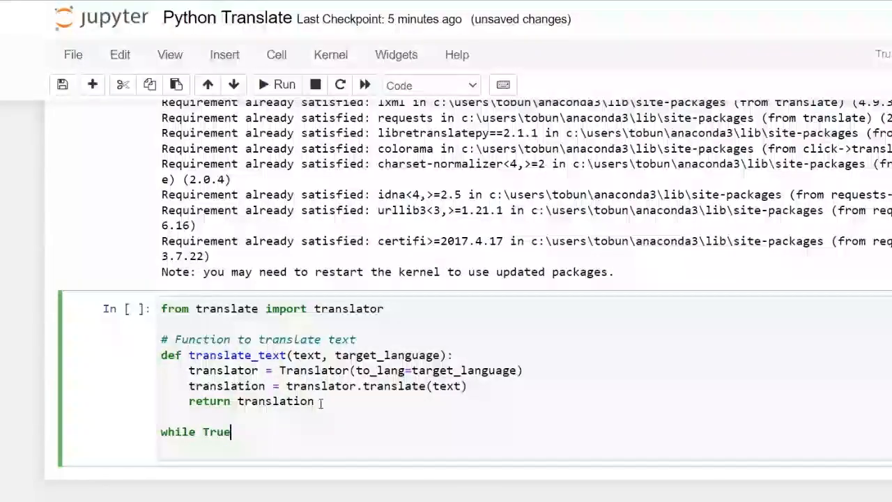
pyautogui.write(':')
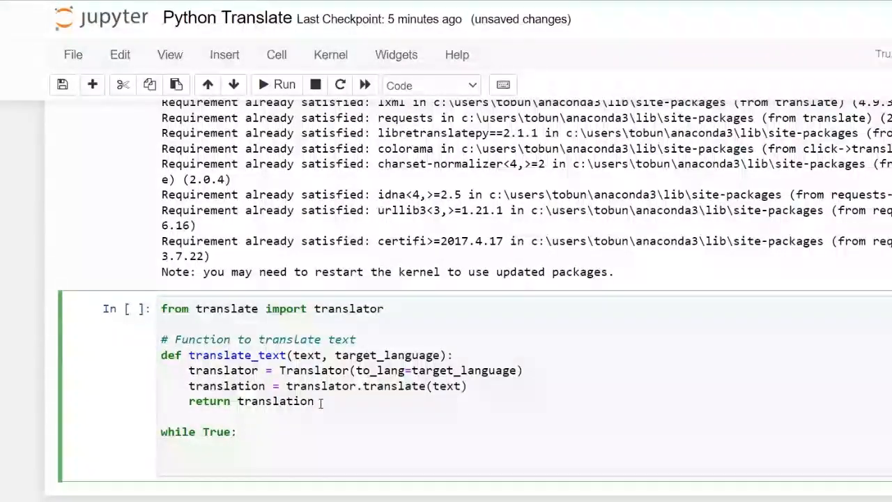
pyautogui.write('user_i')
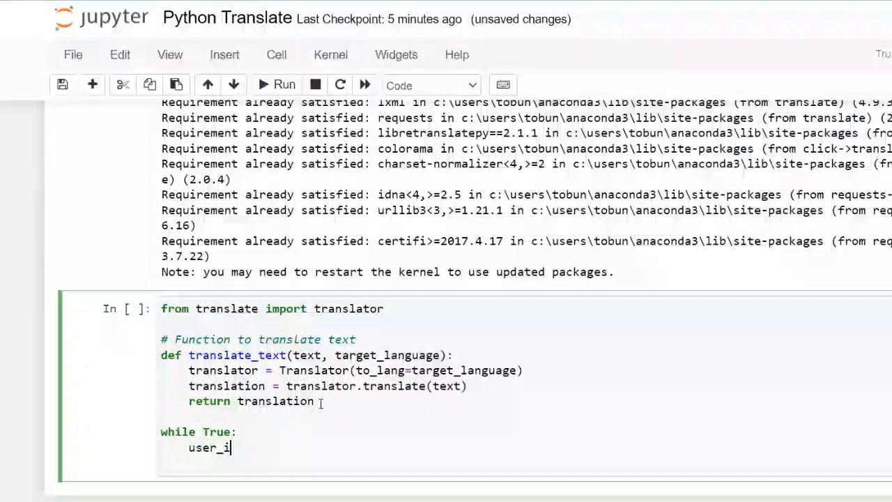
pyautogui.write('nput =')
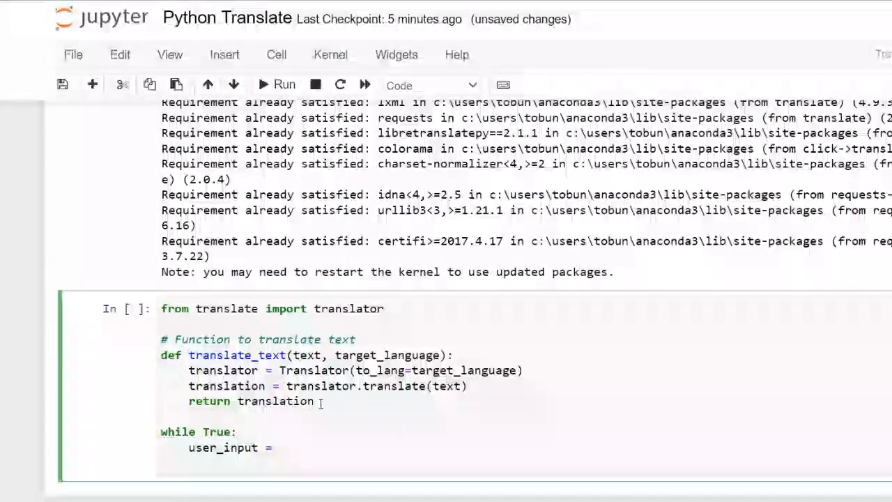
# Write the prompt 'Enter a word or phrase to translate (or 'q' to quit): '
pyautogui.write('inte')
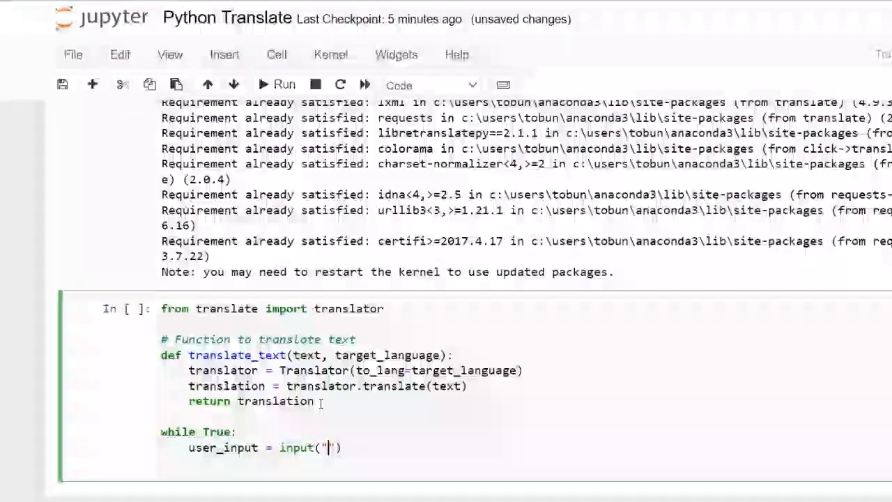
pyautogui.write('Enter')
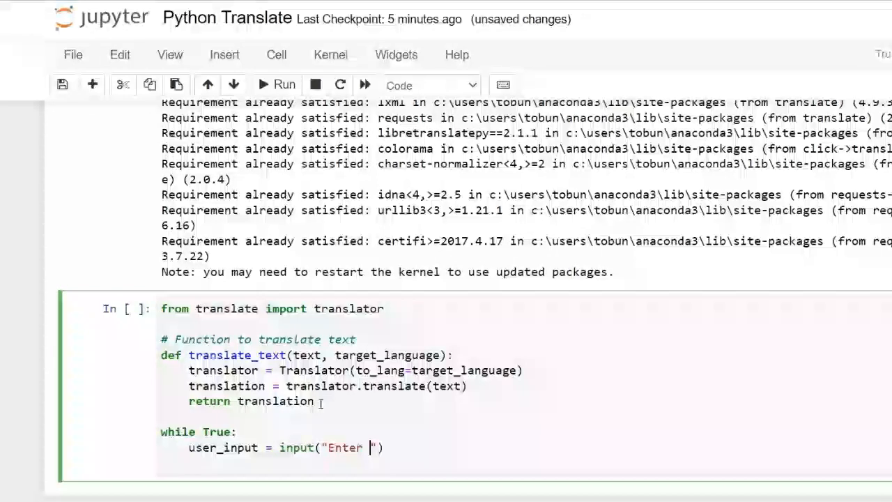
pyautogui.write('a word or phrase to tr')
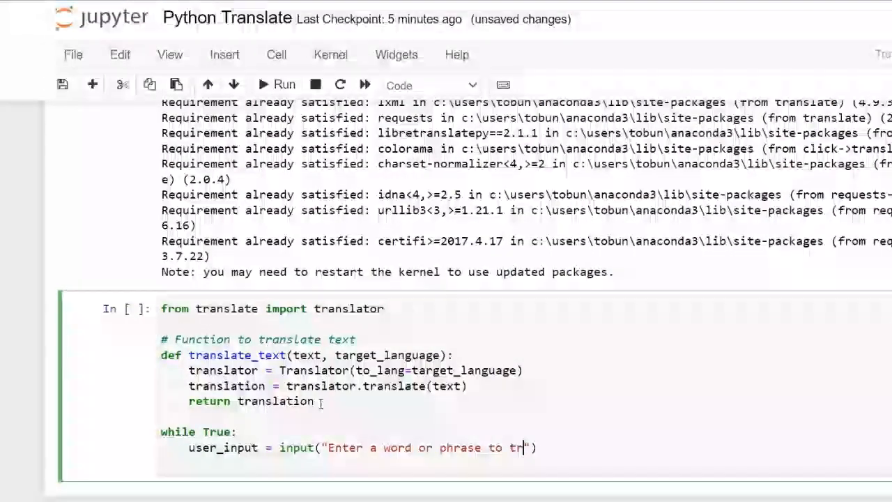
pyautogui.write('anslate')
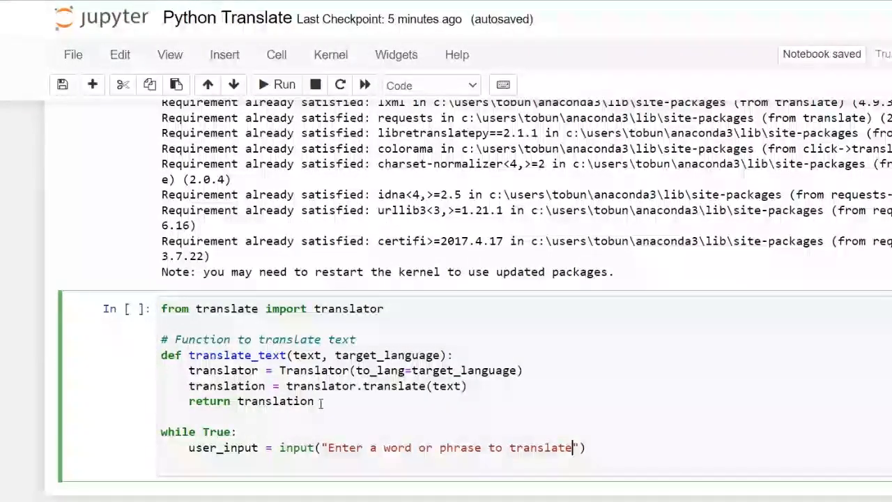
pyautogui.write('()')
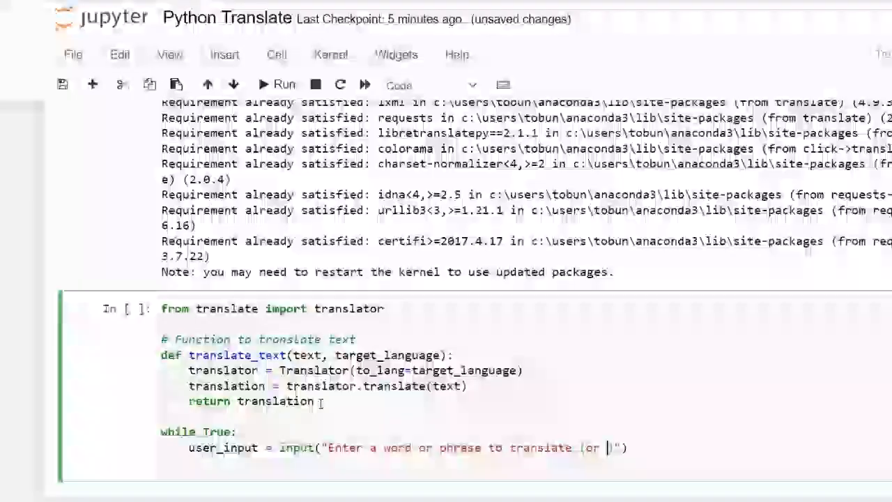
pyautogui.write("'")
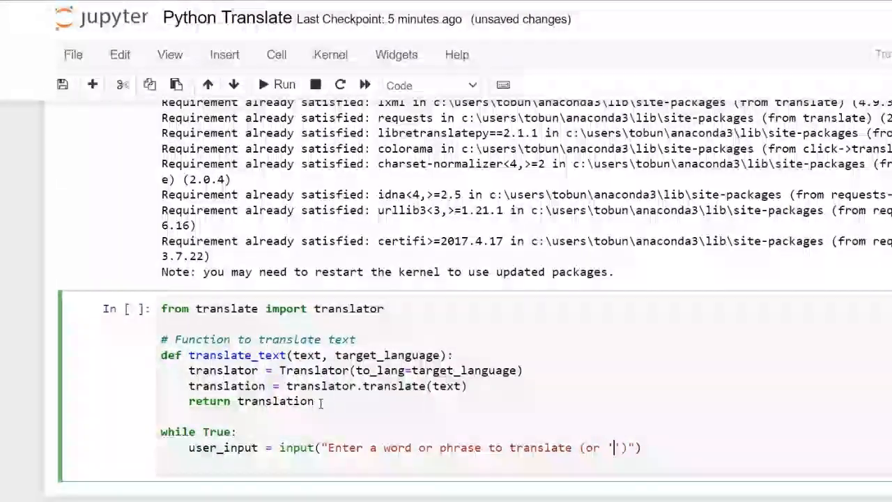
pyautogui.write("q' to")
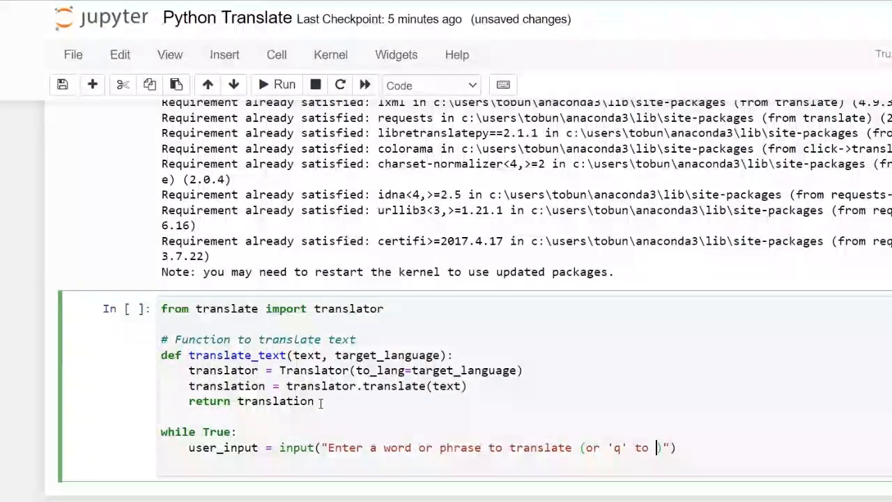
pyautogui.write('quit')
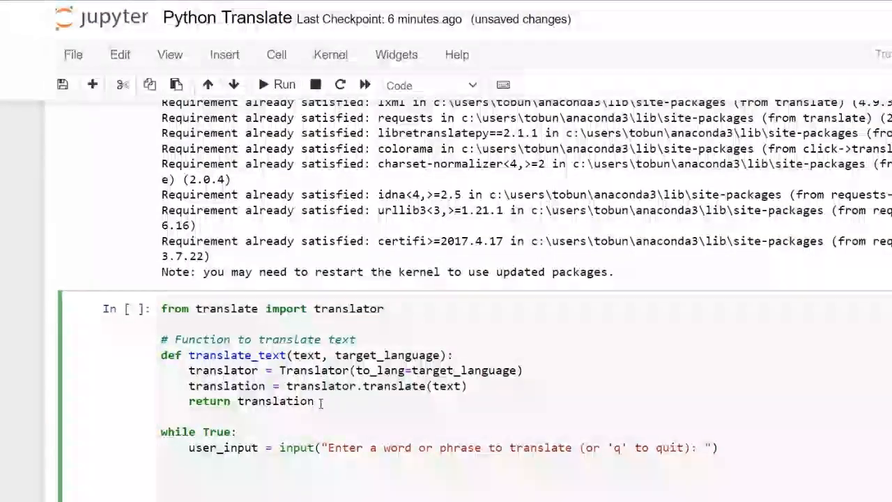
# Add if user_input.lower() == 'q': followed by an indented break
pyautogui.write('if')
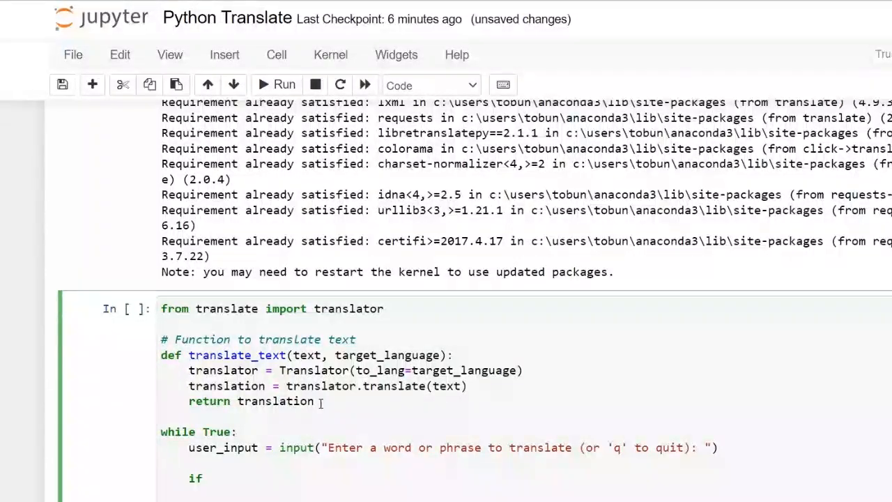
pyautogui.write('user')
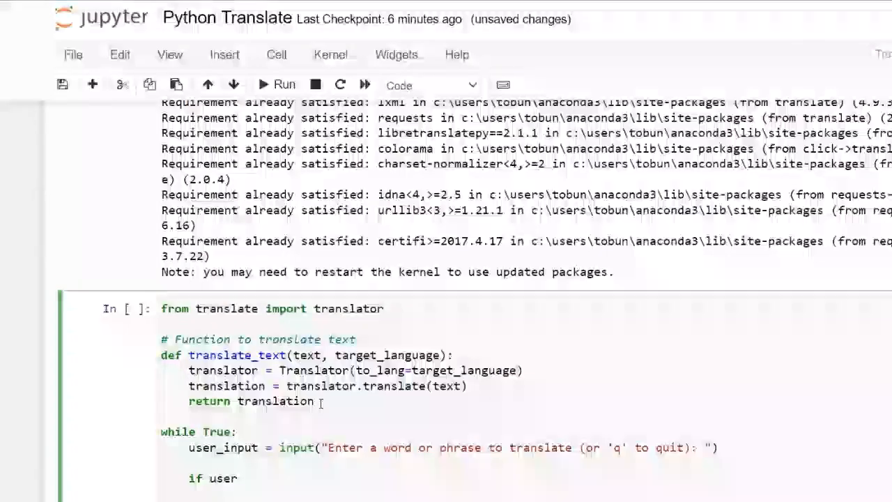
pyautogui.write('_input')
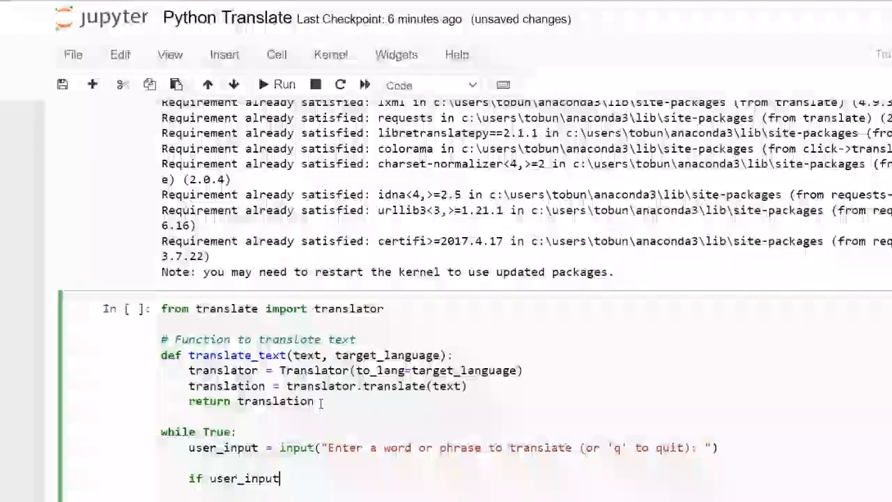
pyautogui.write('.lower')
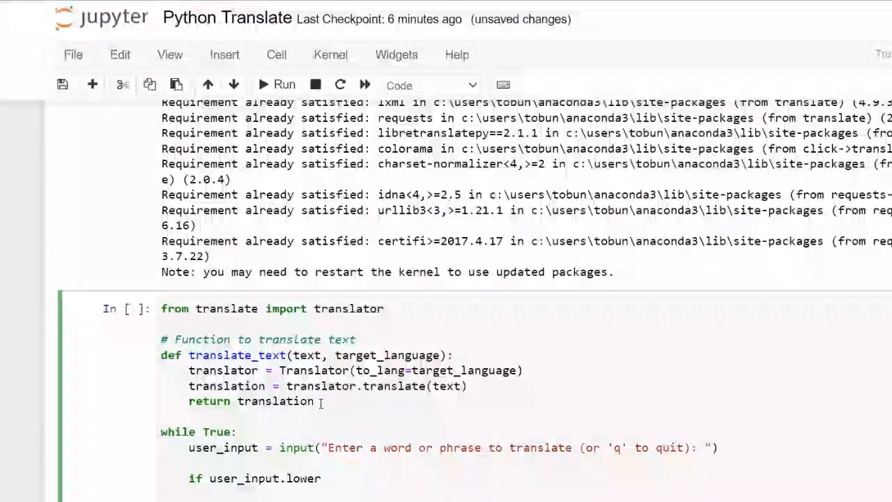
pyautogui.write('()')
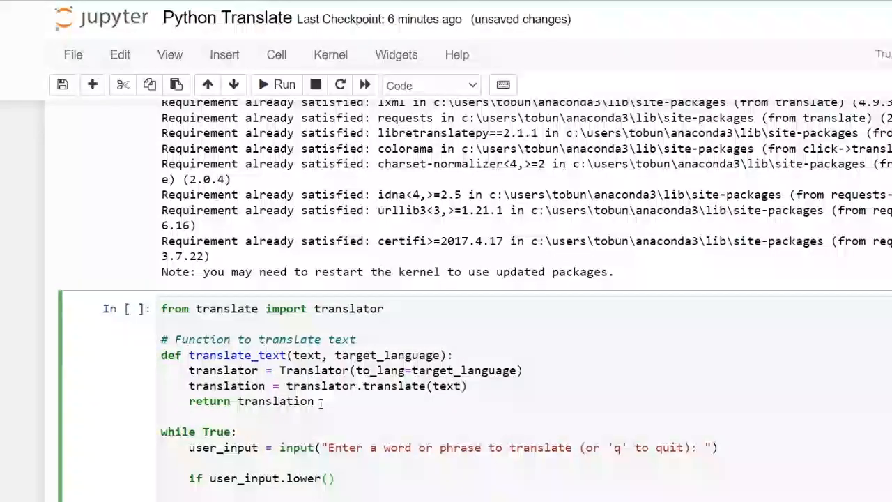
pyautogui.write('==')
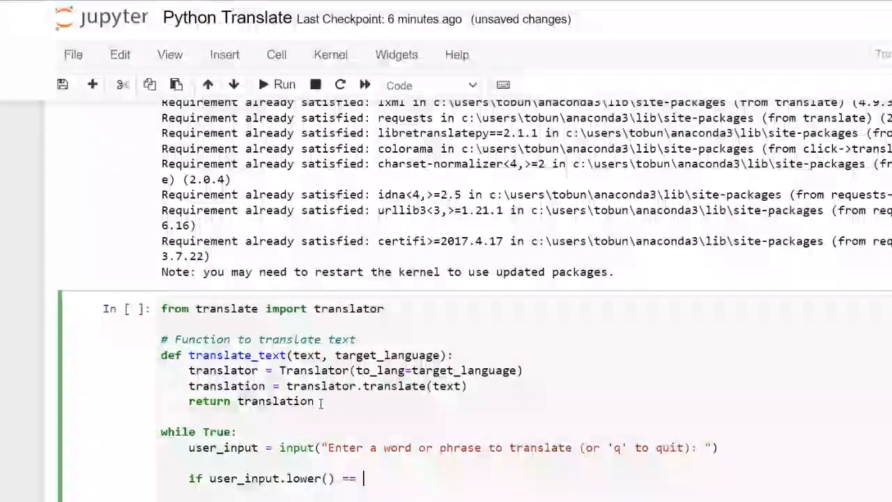
pyautogui.write("'q'")
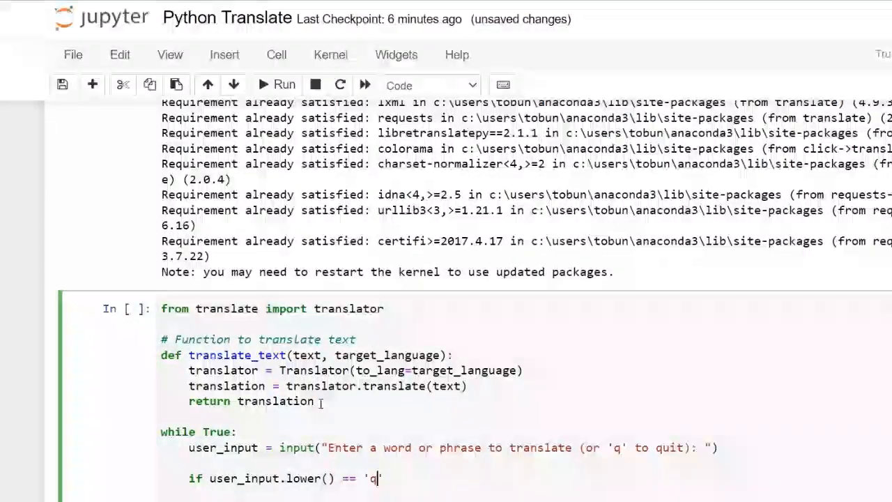
pyautogui.write("':")
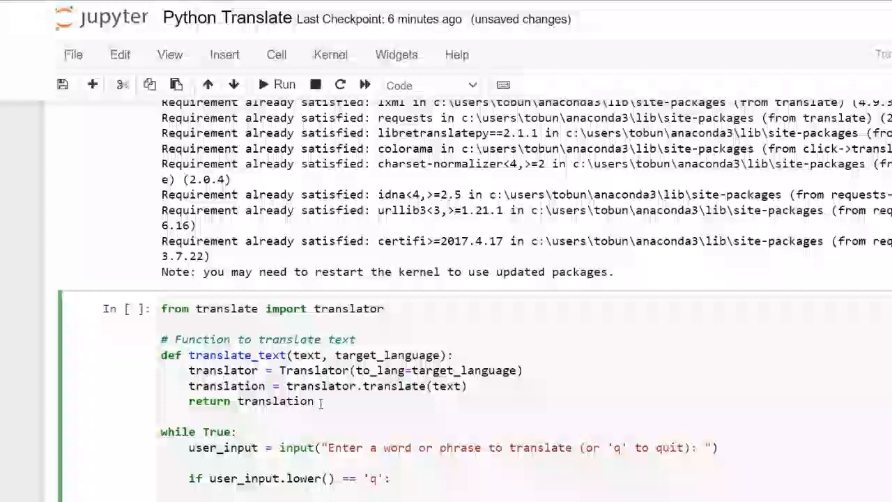
pyautogui.write('break')
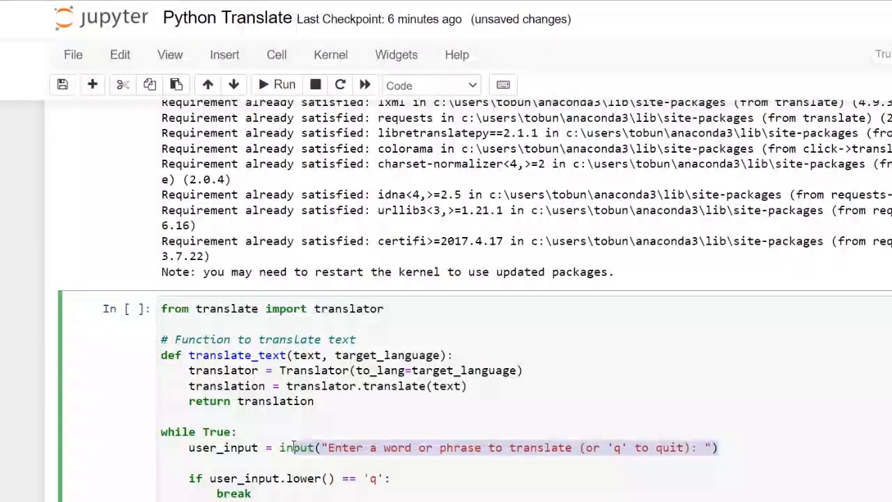
# Copy the prompt line and reword it to ask for the target language
pyautogui.rightClick(296, 448)
pyautogui.write('target_language = input("Enter a word or phrase to translate (or \'q\' to quit): ")')
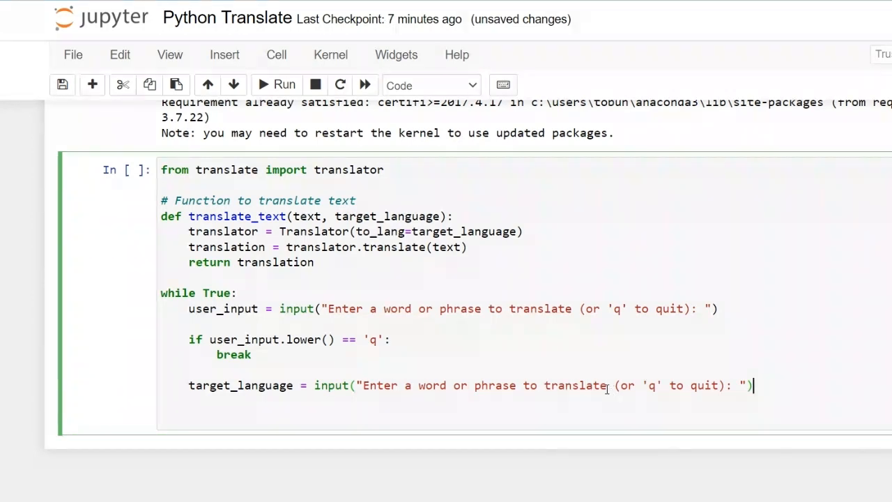
pyautogui.moveTo(406, 385); pyautogui.dragTo(606, 385)
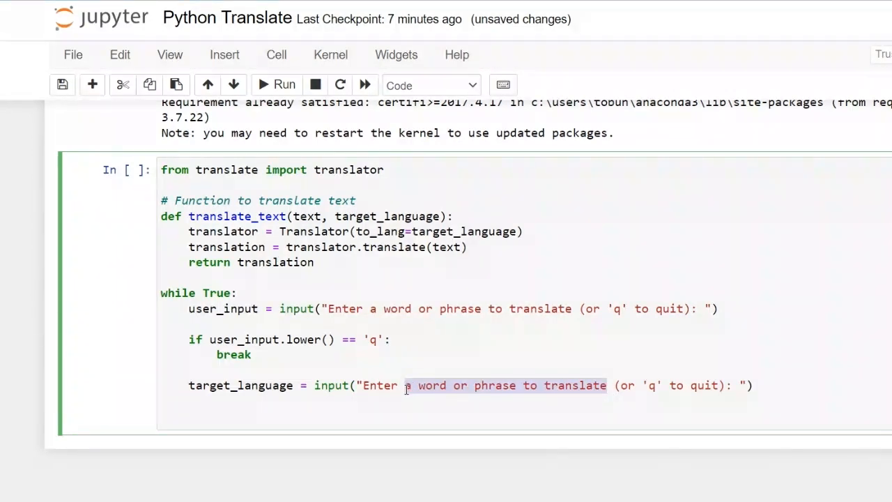
pyautogui.write('the tr')
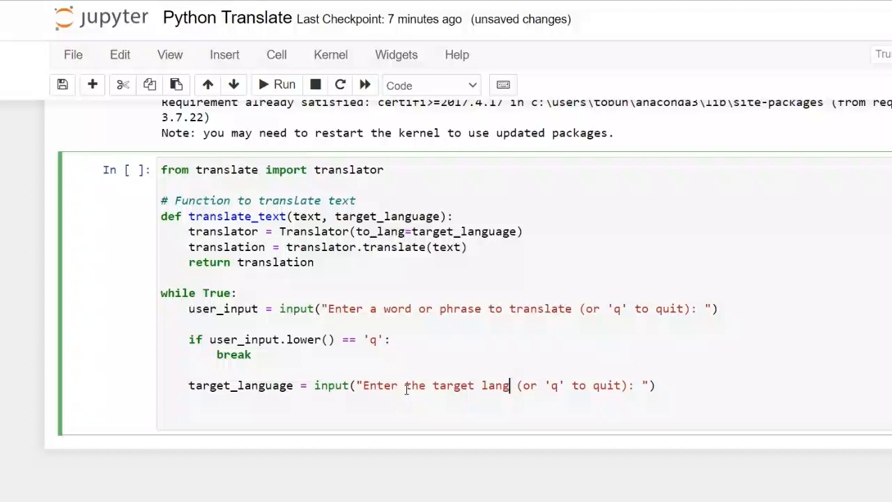
pyautogui.write('uage')
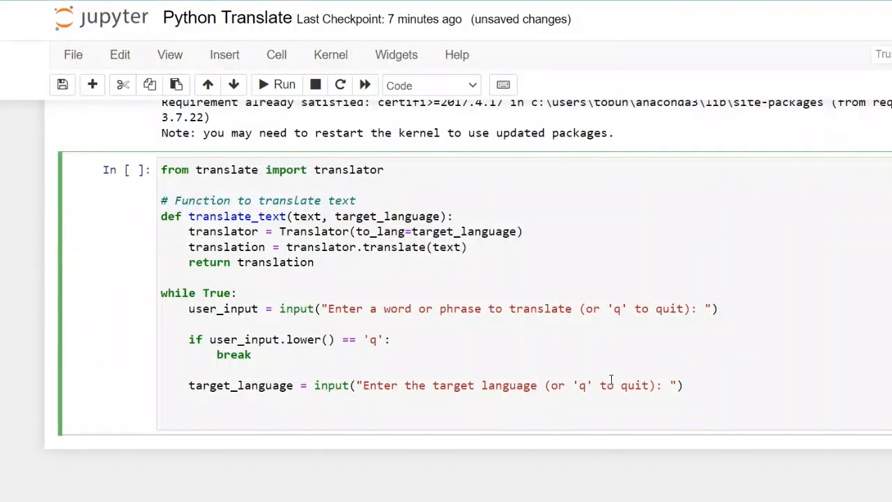
# Replace the quit hint with 'e.g., fr for French'
pyautogui.moveTo(570, 385); pyautogui.dragTo(648, 385)
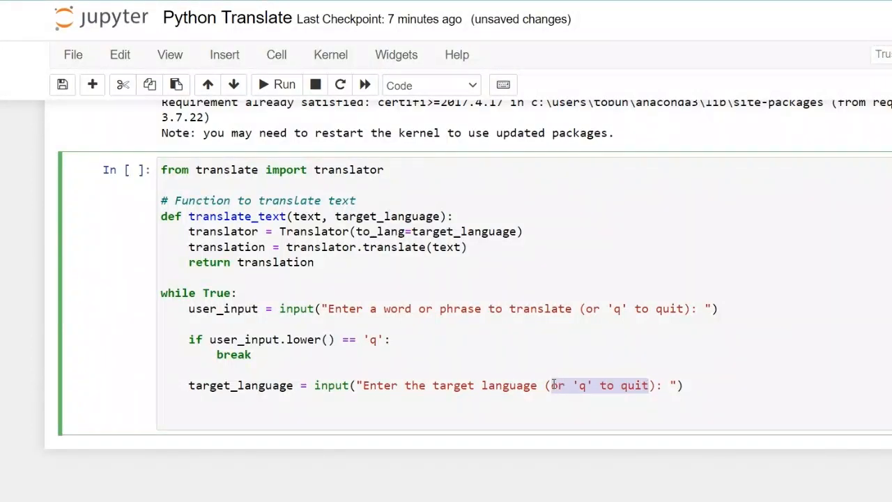
pyautogui.write('e.g')
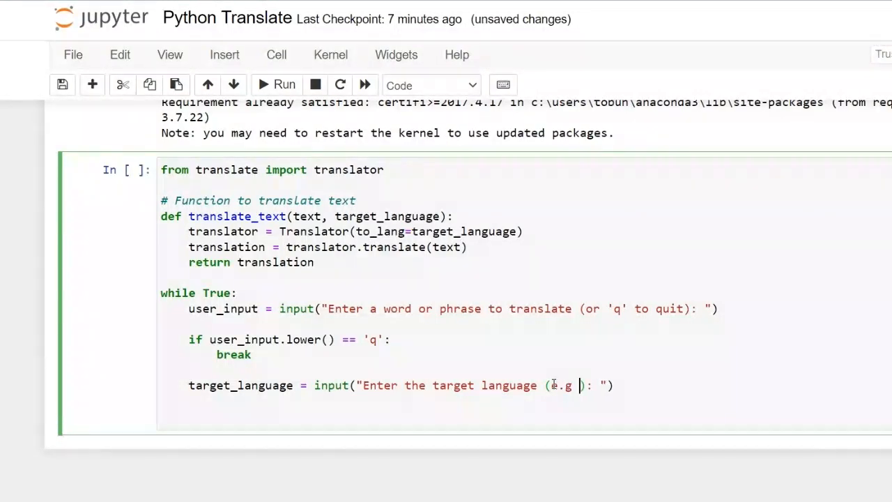
pyautogui.press('Backspace')
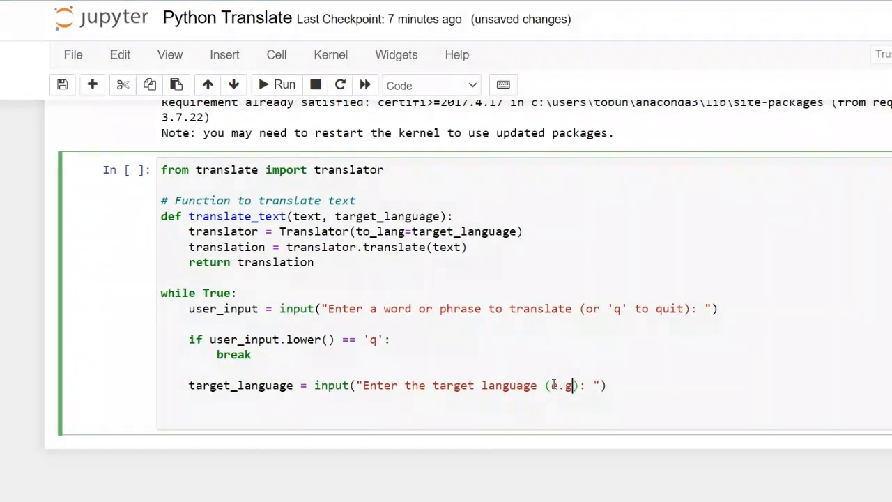
pyautogui.write(', fr for')
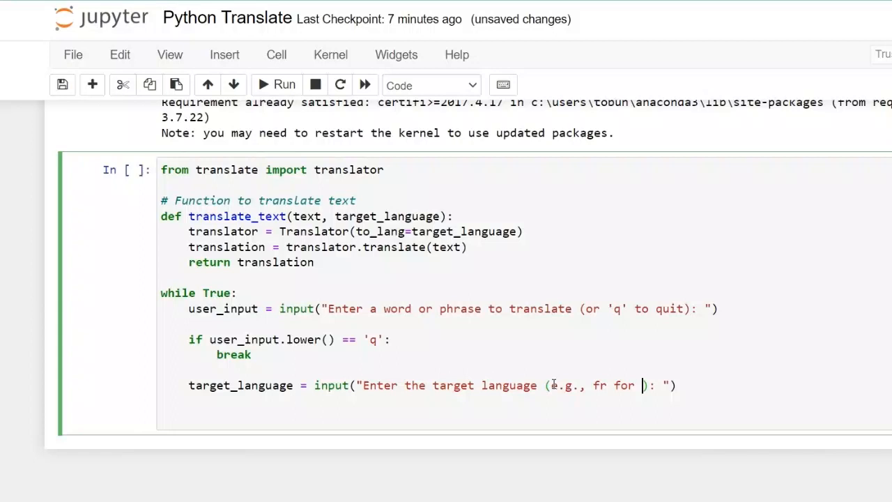
pyautogui.write('Frenc')
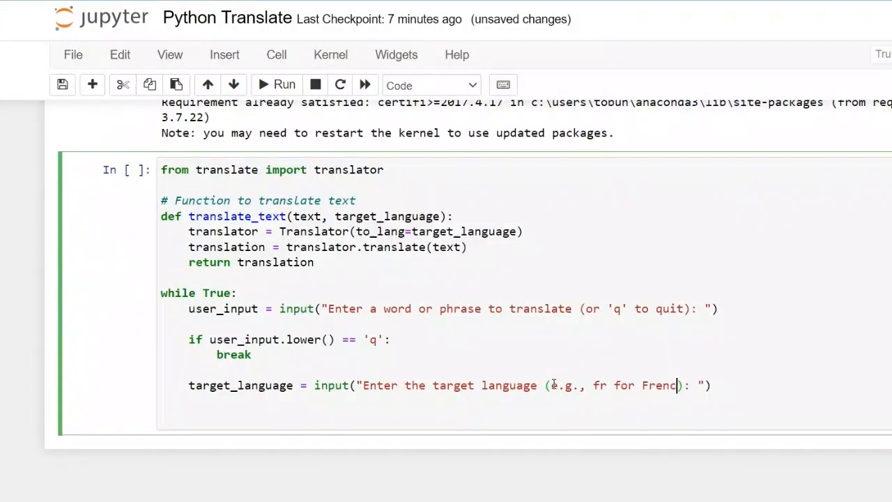
pyautogui.write('h')
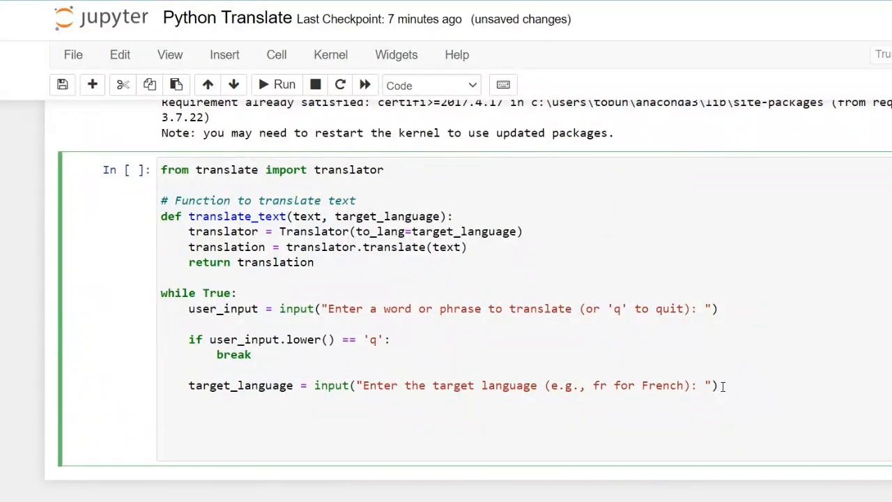
# Write translation = translate_text(user_input, target_language) below the target_language line
pyautogui.write('transla')
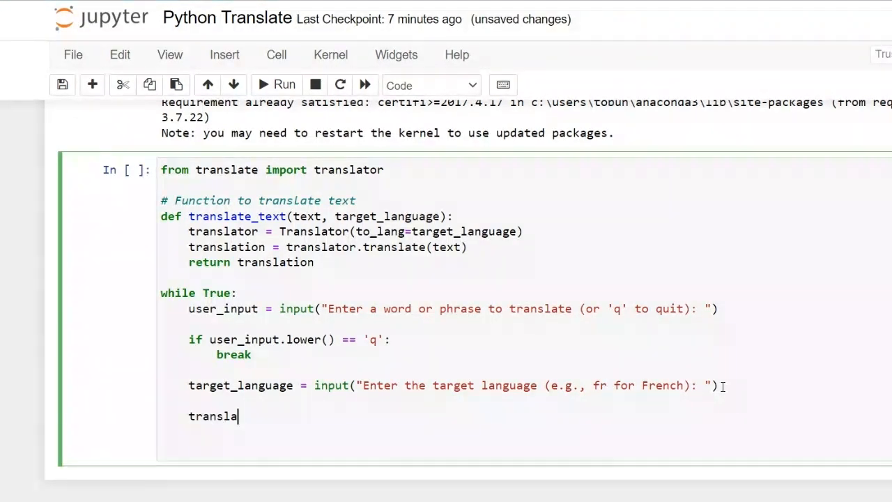
pyautogui.write('tion =')
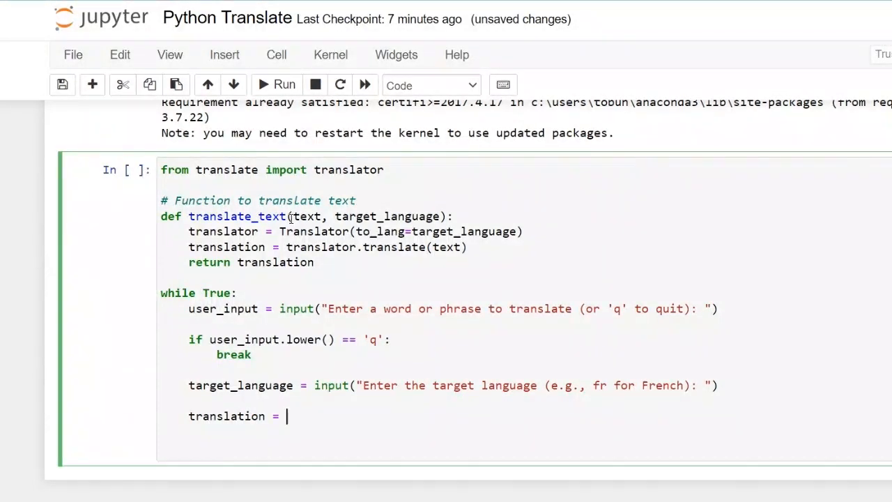
pyautogui.doubleClick(237, 216)
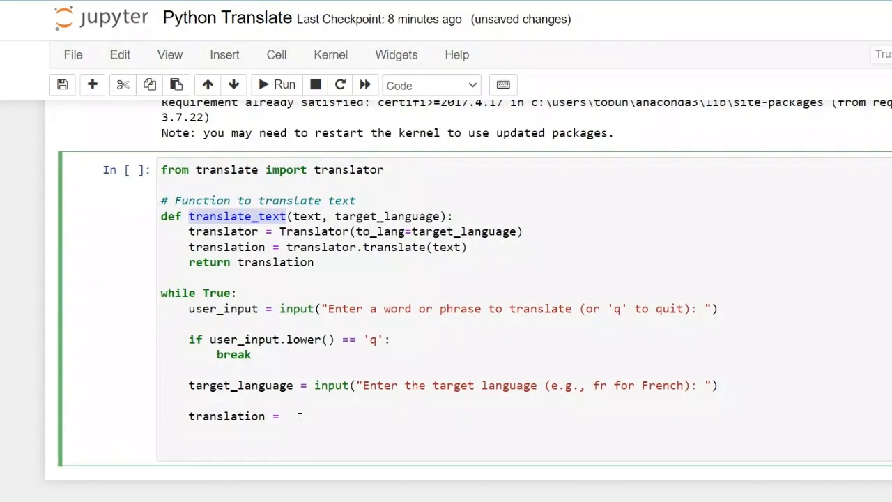
pyautogui.write('translate_text')
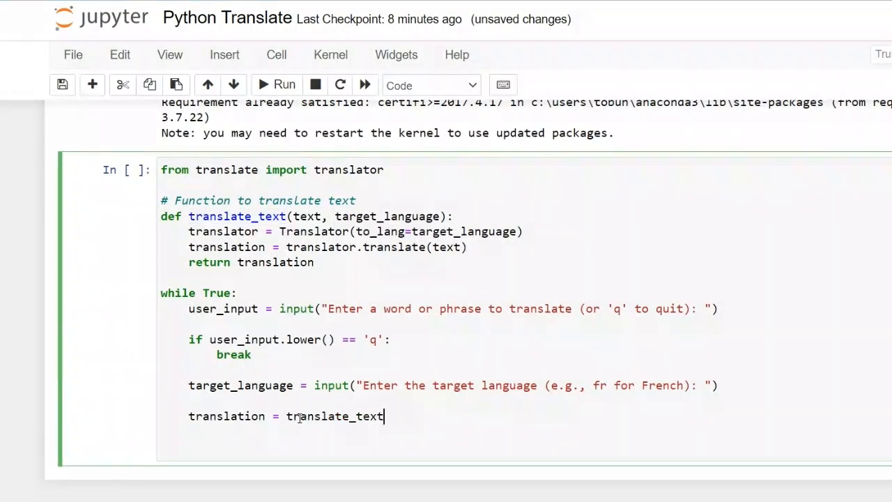
pyautogui.write('()')
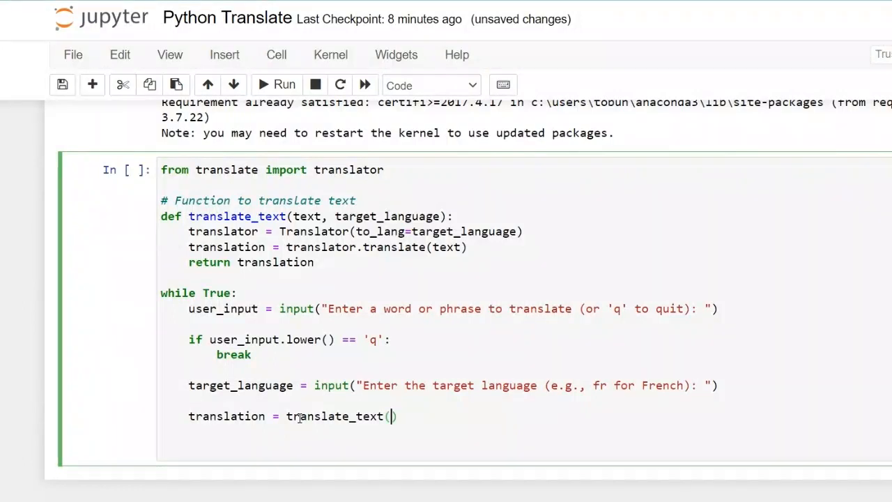
pyautogui.write('user')
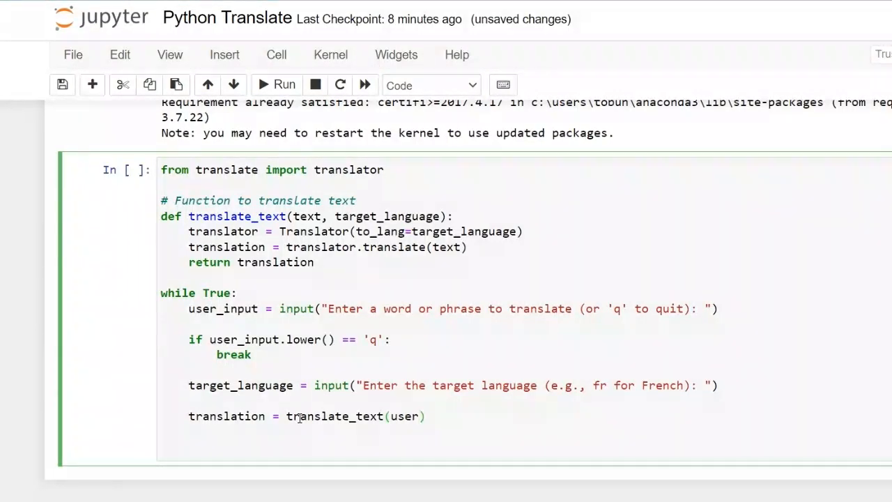
pyautogui.write('_inp')
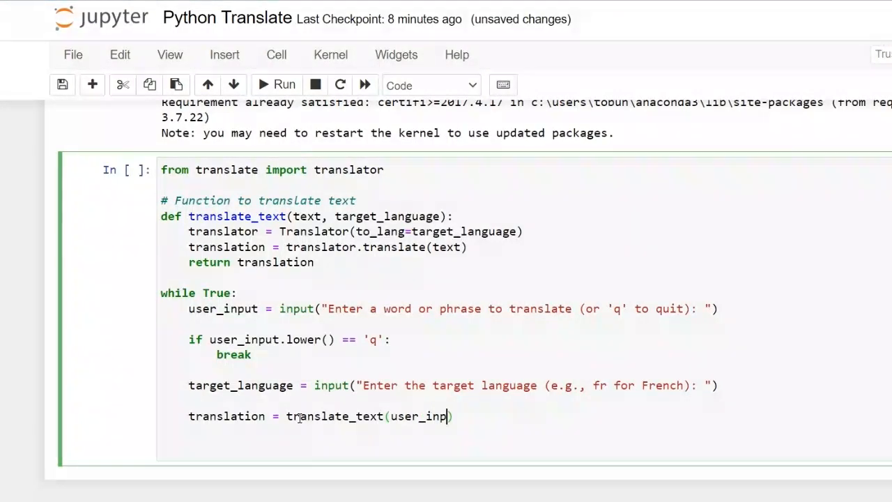
pyautogui.write('ut')
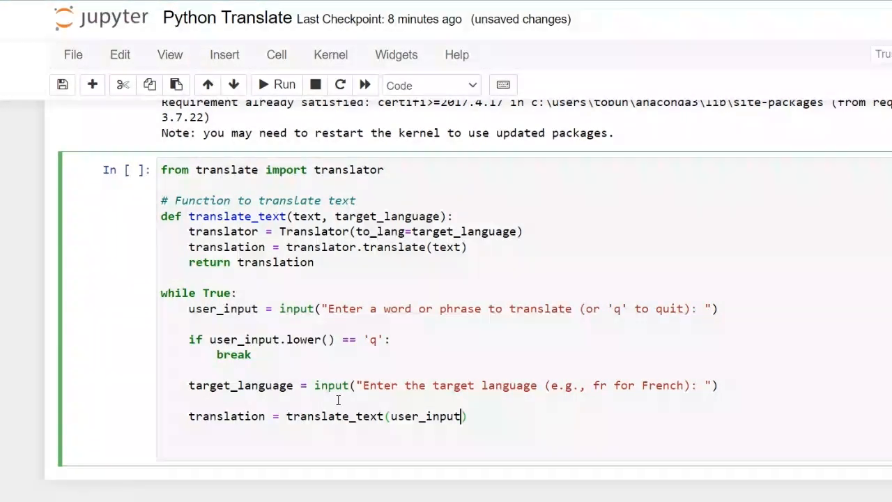
pyautogui.write(', ta')
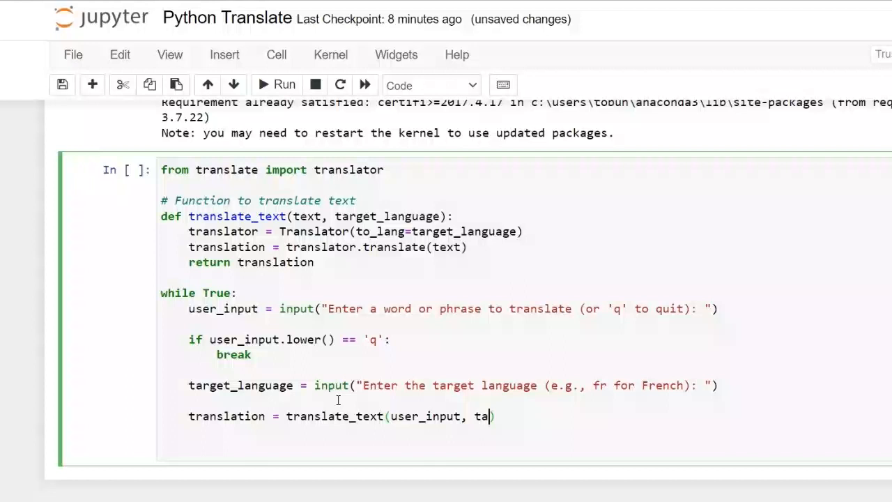
pyautogui.write('rge')
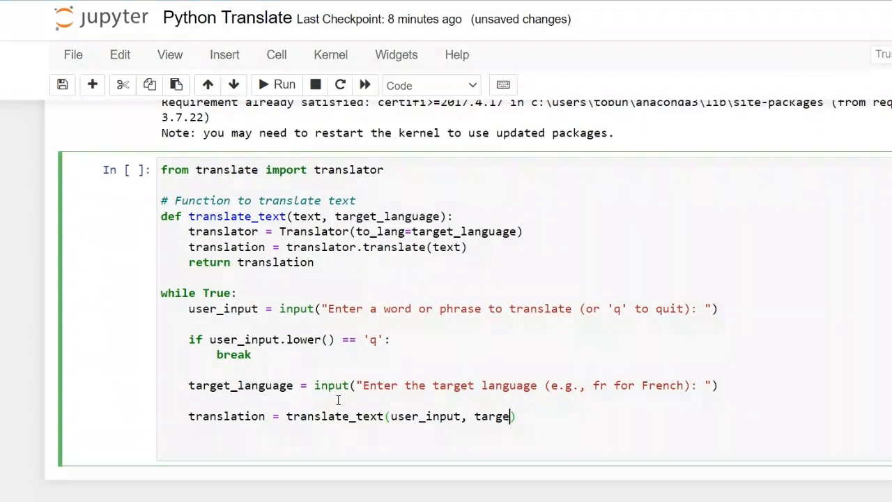
pyautogui.write('_lan')
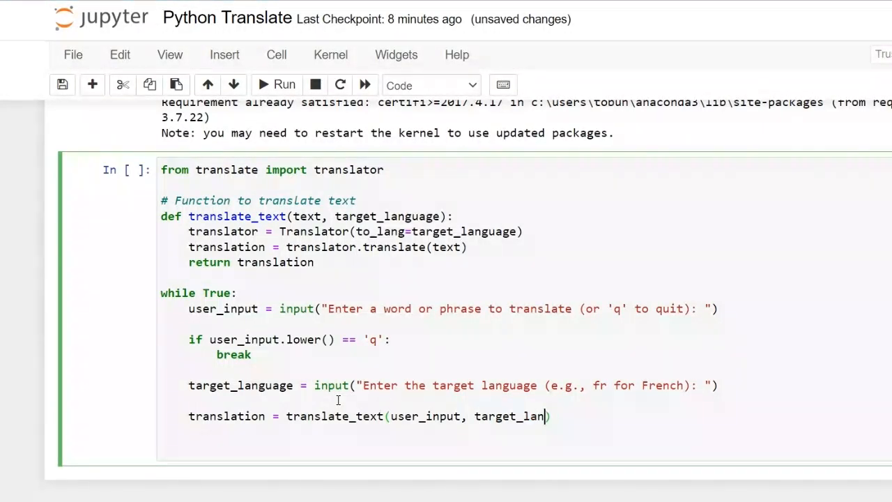
pyautogui.write('guate)')
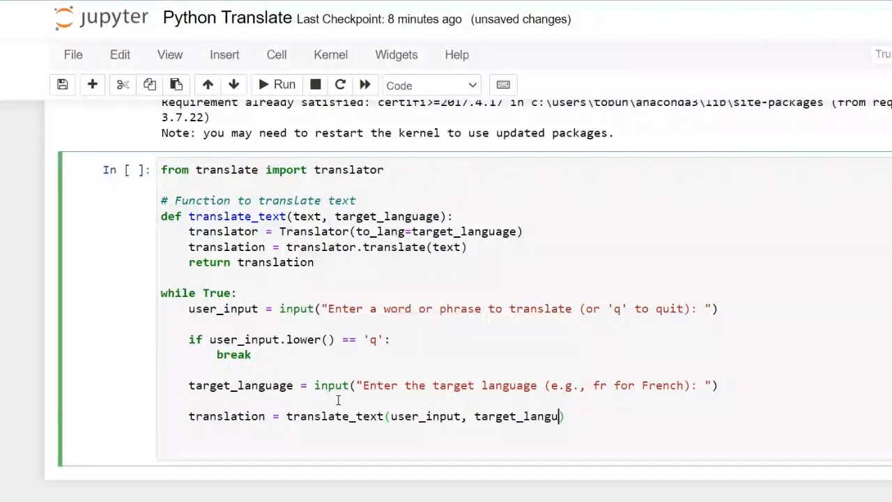
pyautogui.write('age')
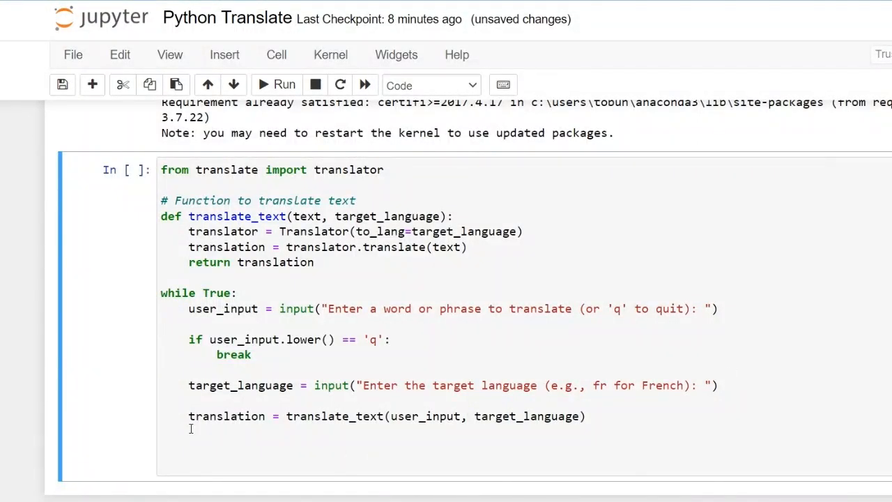
# Add print(f'Translation: {translation}') below the assignment and select to_lang for reference
pyautogui.click(192, 439)
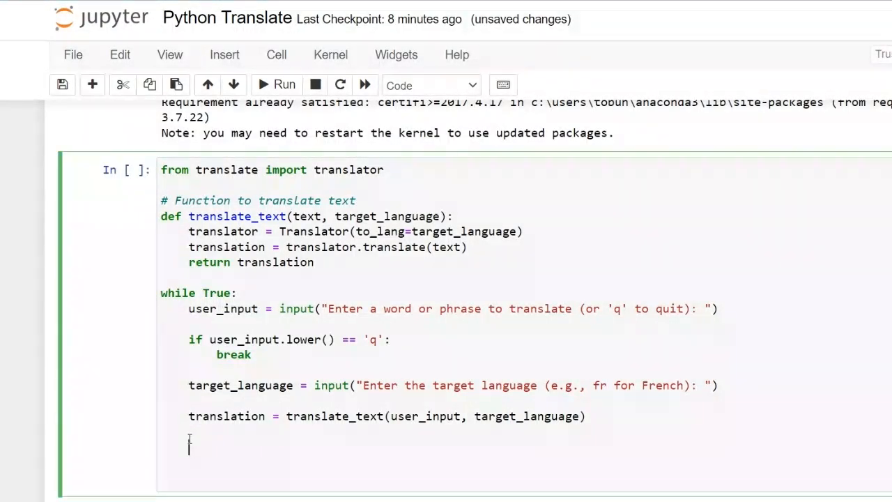
pyautogui.write("print(f'Translation: {translation}')")
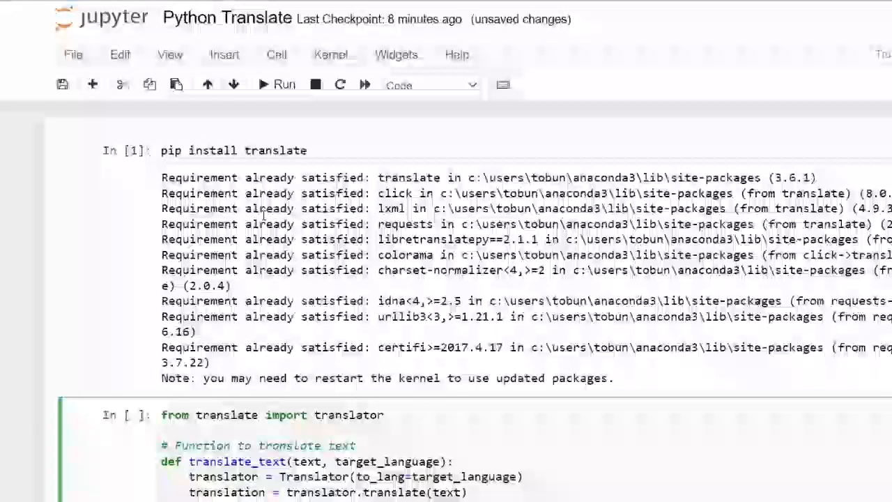
pyautogui.scroll(-3)
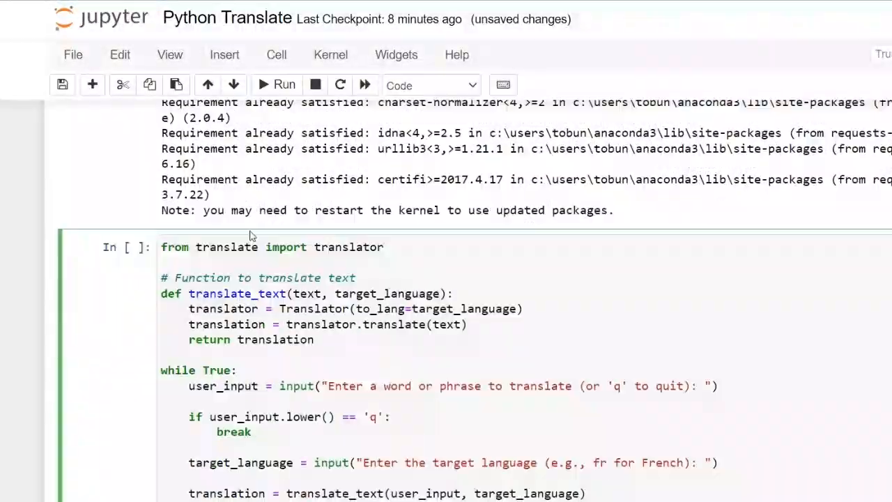
pyautogui.scroll(-3)
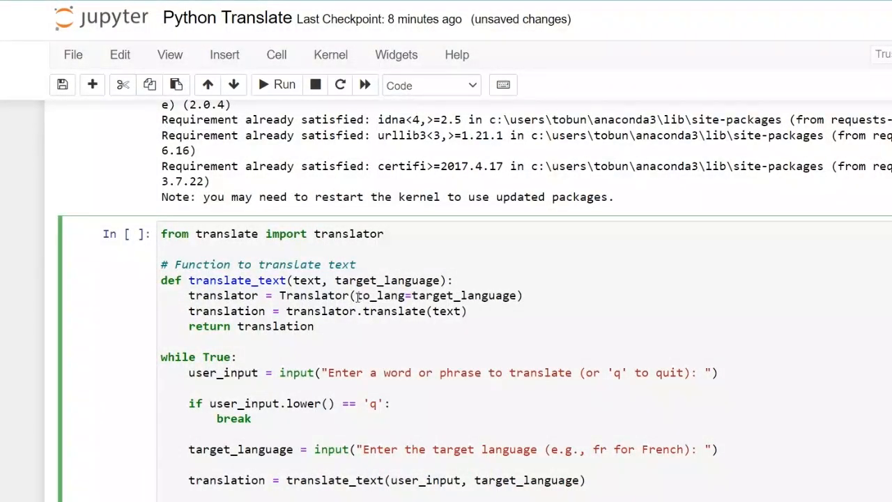
pyautogui.moveTo(354, 295)
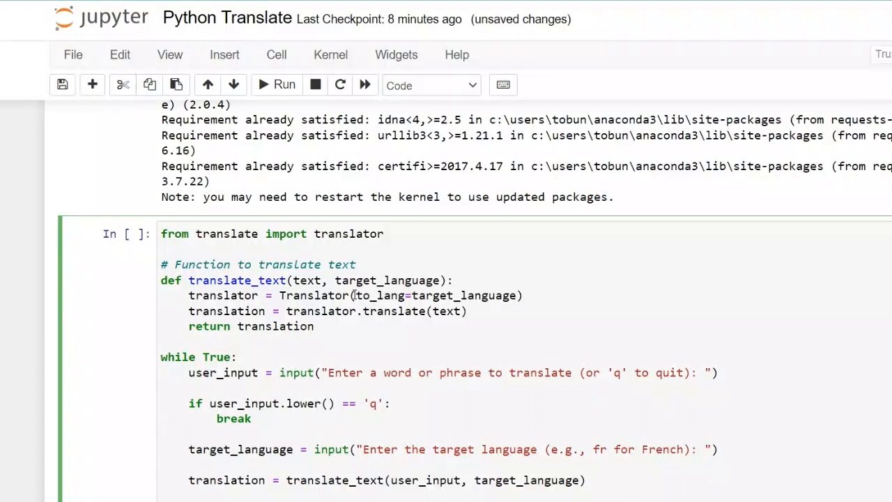
pyautogui.doubleClick(379, 295)
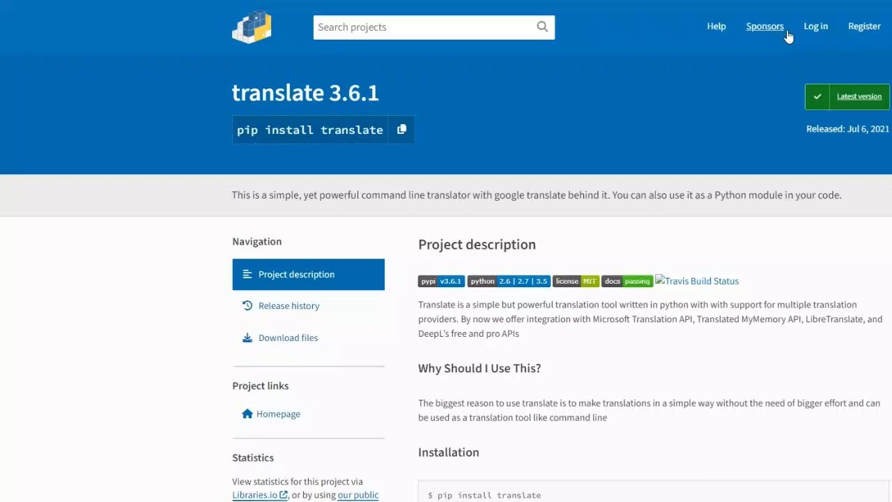
# Scroll the PyPI translate page down to the Usage and Options sections
pyautogui.scroll(-3)
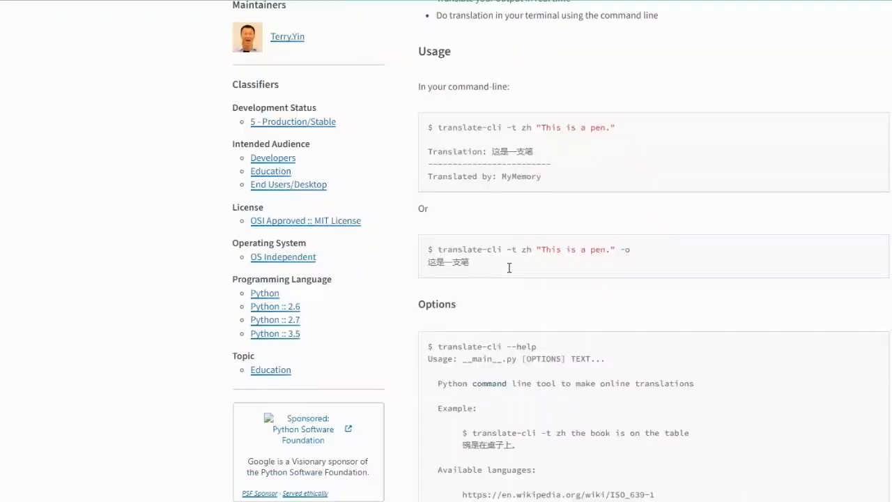
pyautogui.scroll(-3)
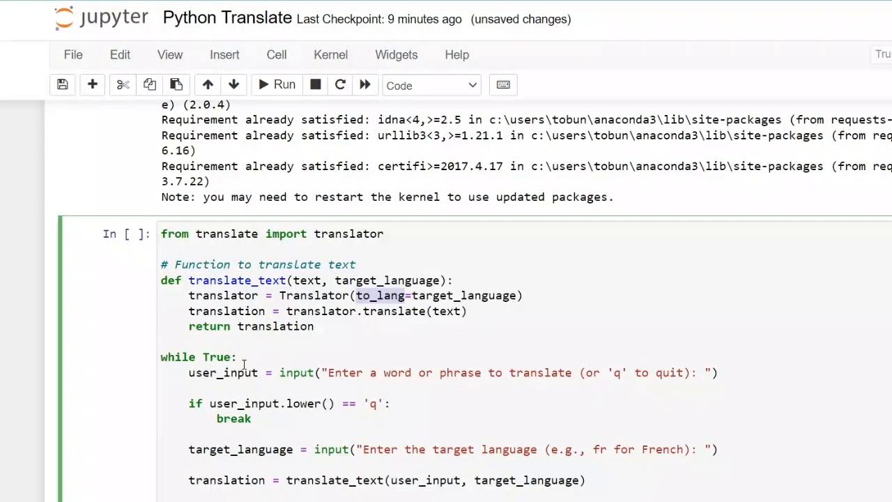
pyautogui.moveTo(316, 330)
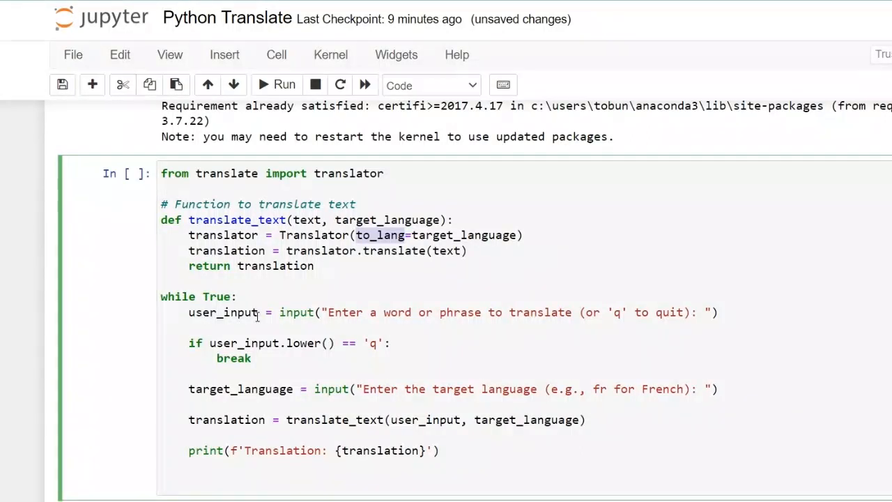
pyautogui.moveTo(523, 316)
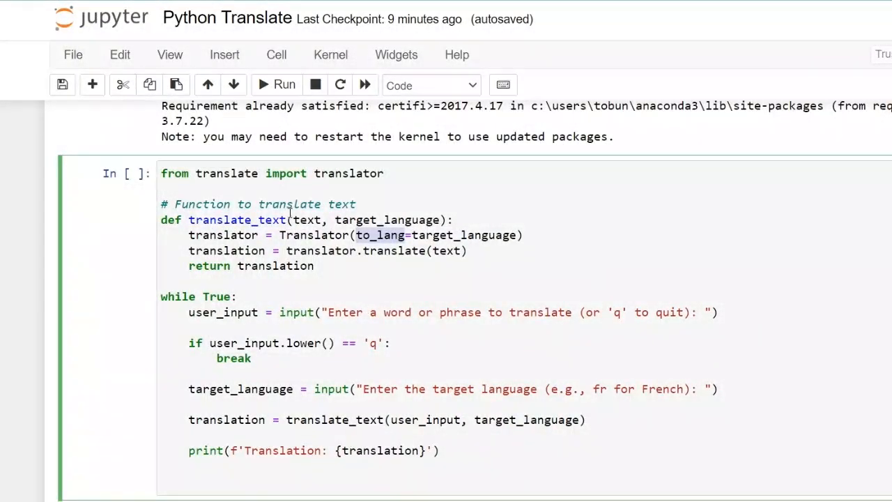
# Change the import's 'translator' to 'Translator' and run the translation cell
pyautogui.click(276, 84)
pyautogui.write('T')
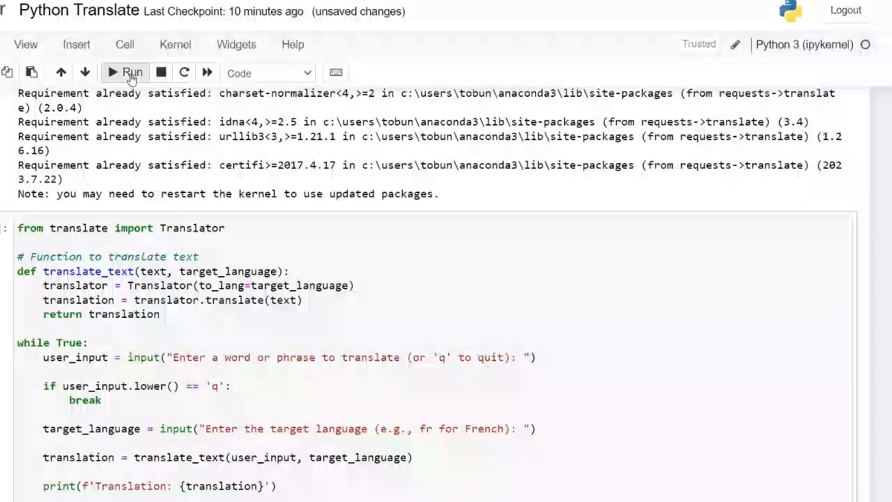
pyautogui.click(131, 72)
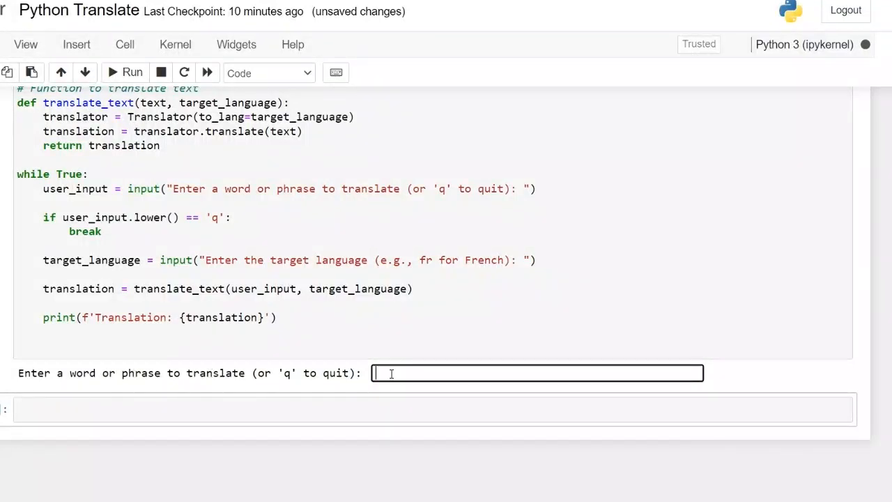
# Submit 'Good Afternoon Everyone' at the running cell's phrase prompt
pyautogui.write('g')
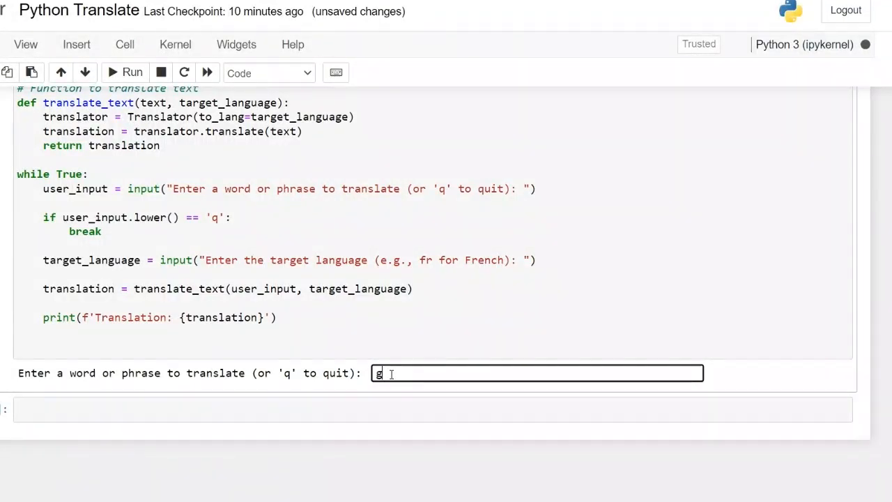
pyautogui.write('ood Afternoon')
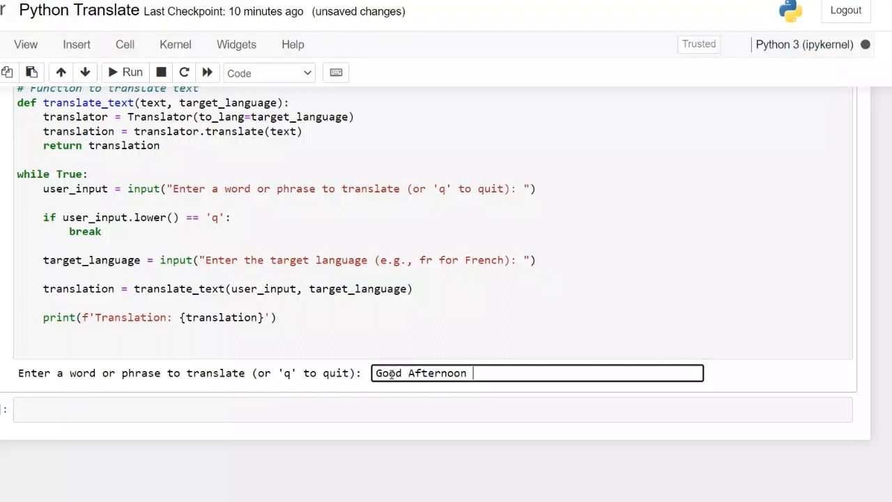
pyautogui.write('Even')
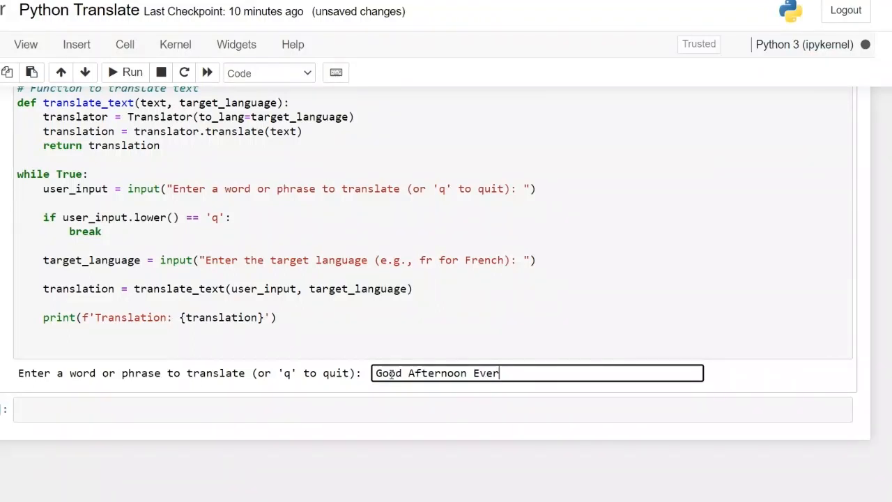
pyautogui.write('yone')
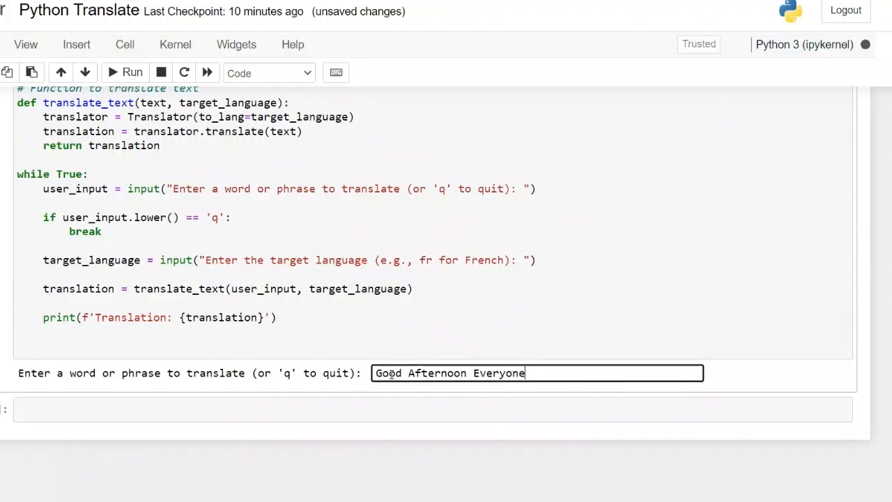
pyautogui.press('enter')
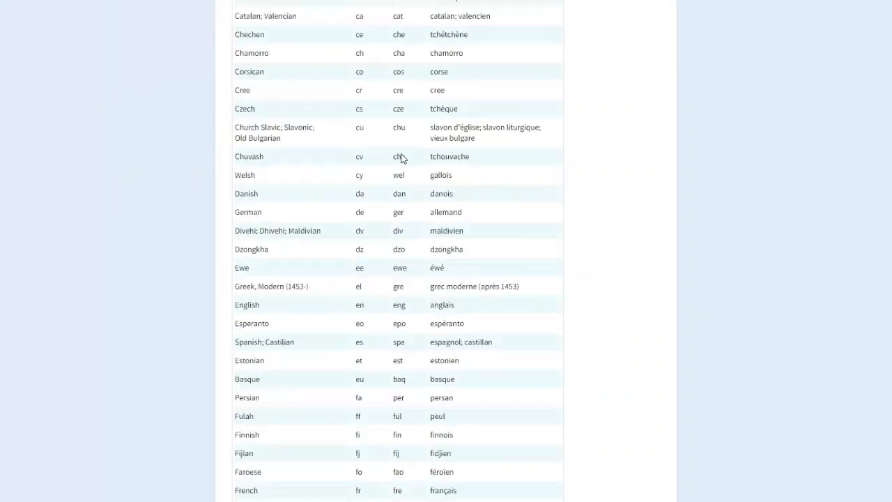
# Scroll the ISO 639 table to German and select it to note code 'de'
pyautogui.scroll(3)
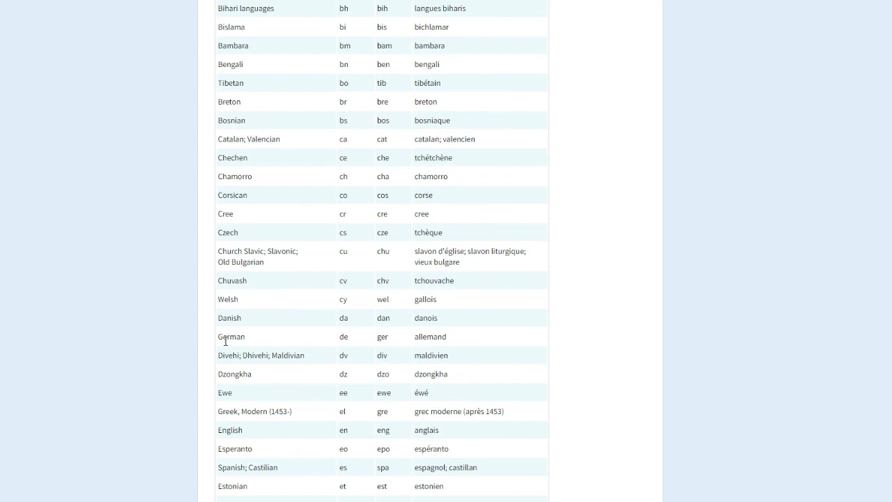
pyautogui.doubleClick(343, 336)
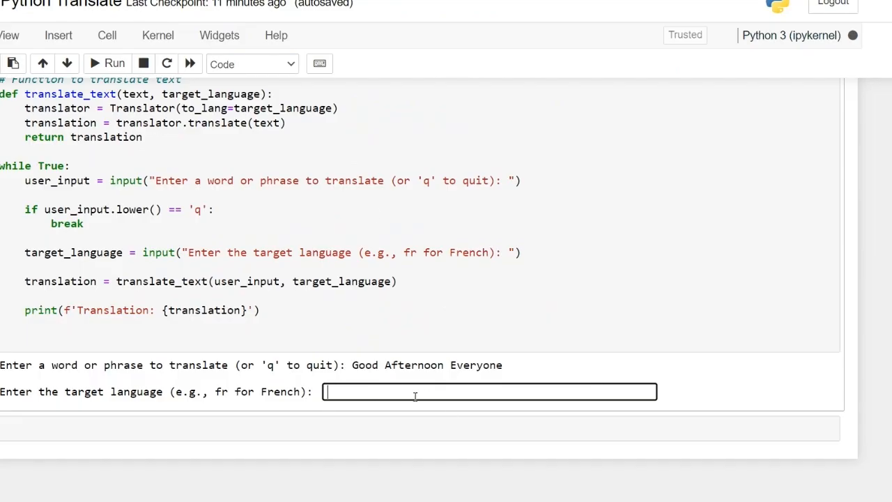
# Translate the phrase to German with code 'de', yielding 'Guten Tag allerseits'
pyautogui.write('de')
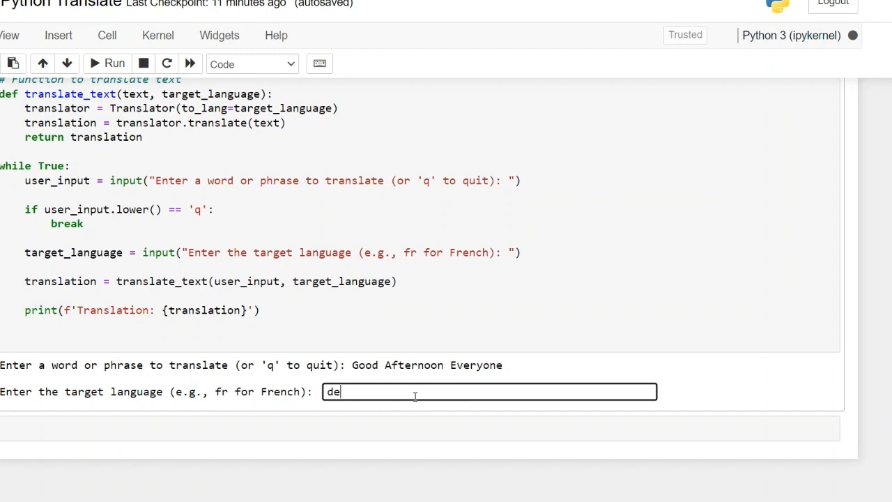
pyautogui.press('Enter')
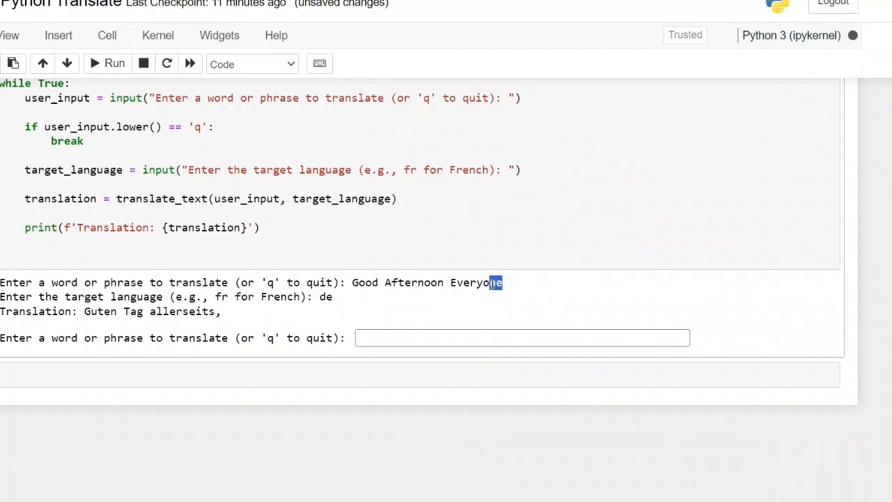
pyautogui.doubleClick(425, 283)
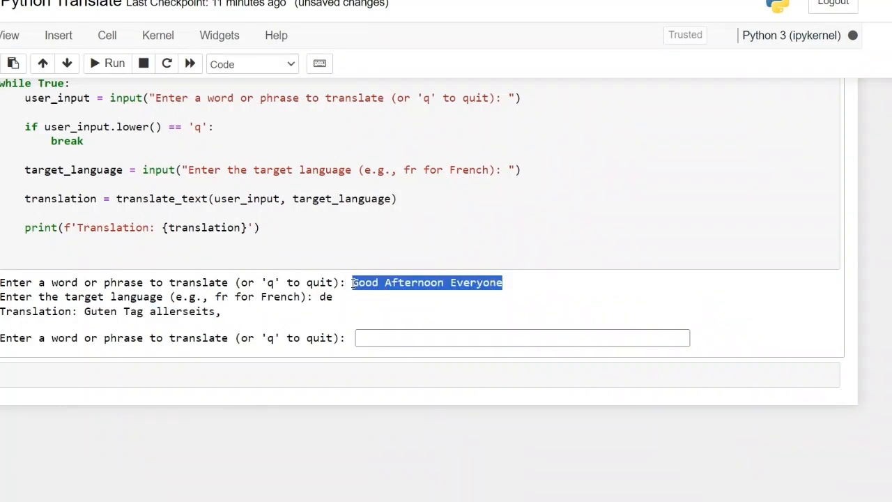
# Re-enter 'Good Afternoon Everyone' and translate it to French with code 'fr'
pyautogui.click(521, 338)
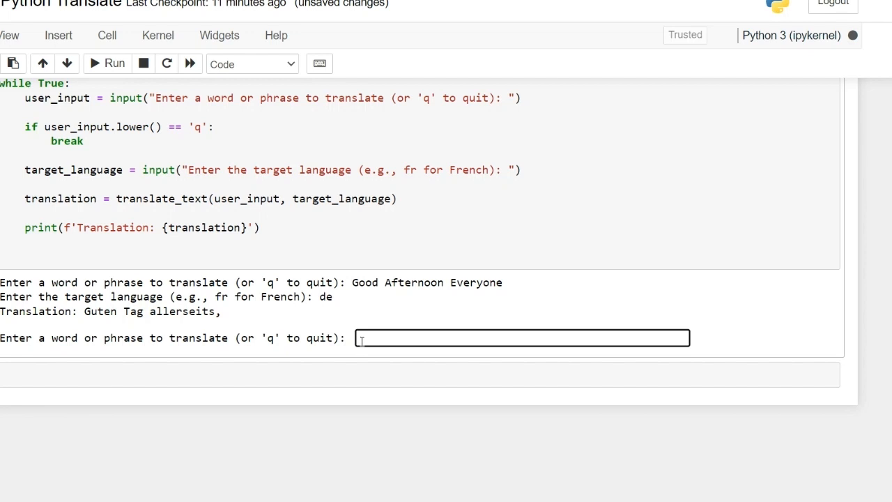
pyautogui.write('Good Afternoon Everyone')
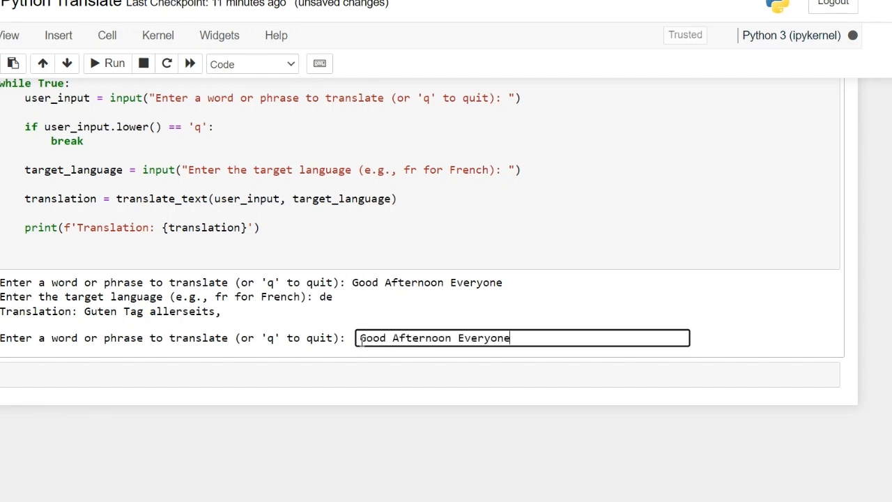
pyautogui.press('Enter')
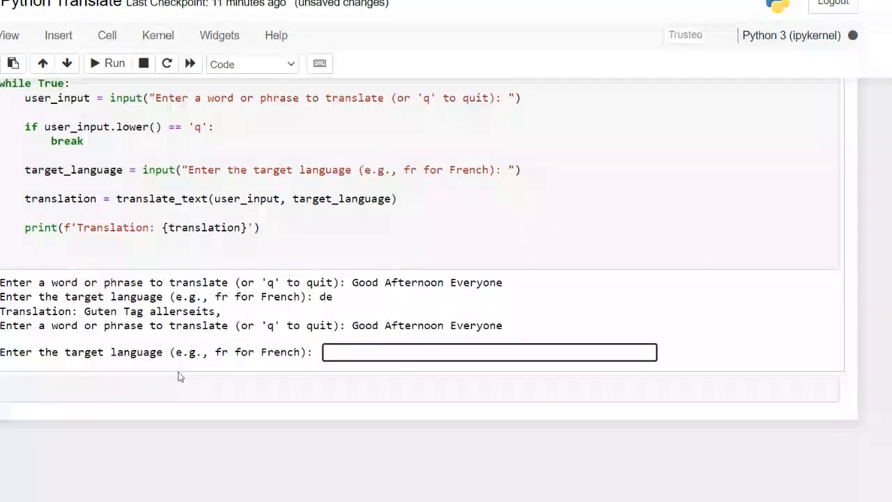
pyautogui.write('fr')
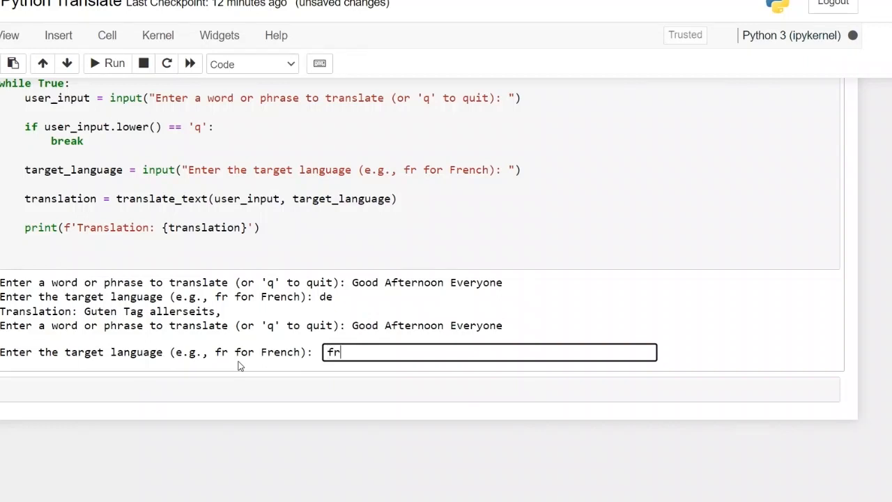
pyautogui.press('enter')
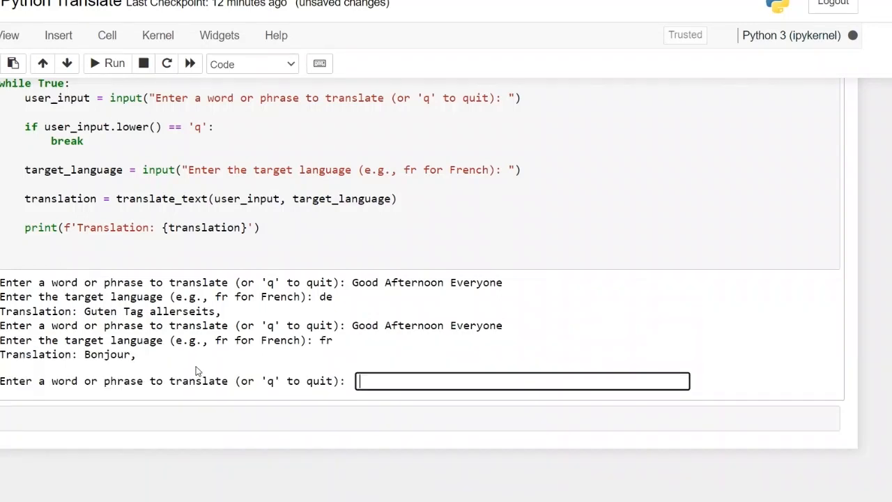
pyautogui.moveTo(488, 319)
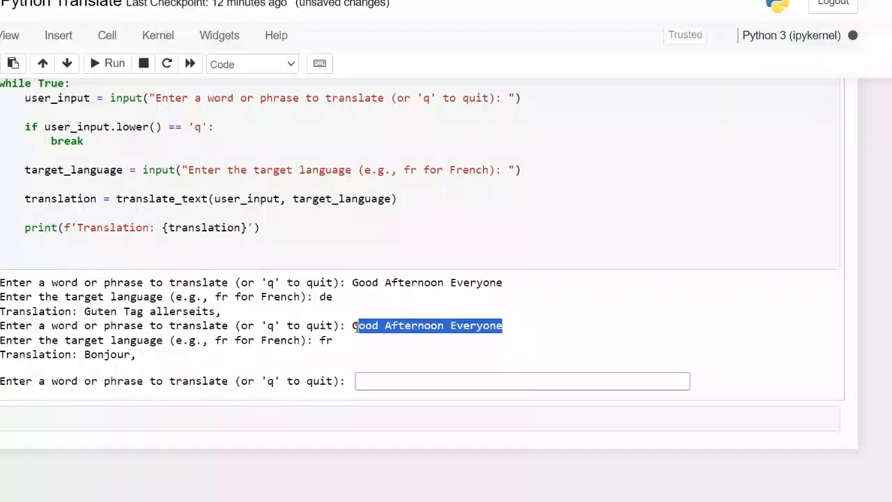
# Submit 'Good Afternoon Everyone' a third time with target language code 'es'
pyautogui.click(522, 381)
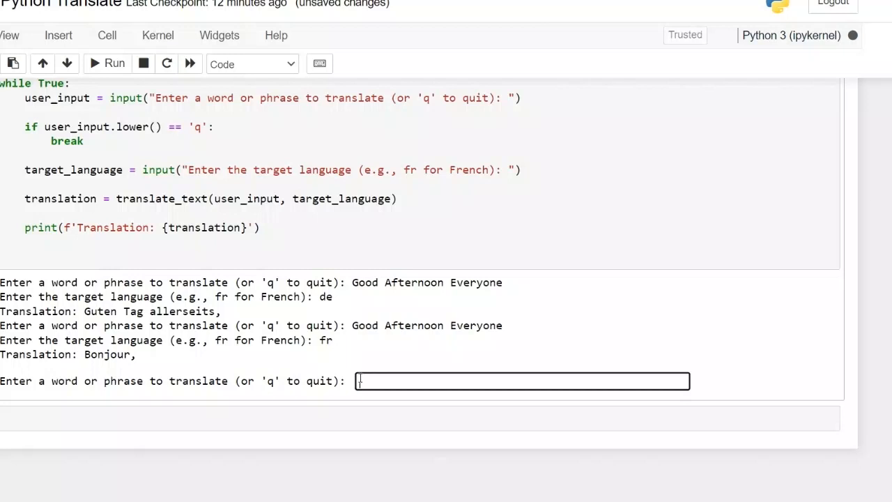
pyautogui.write('Good Afternoon Everyone')
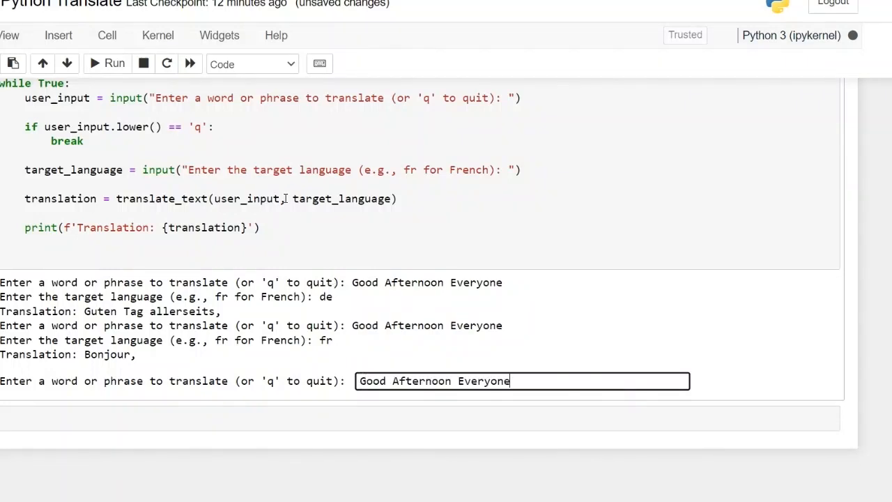
pyautogui.press('enter')
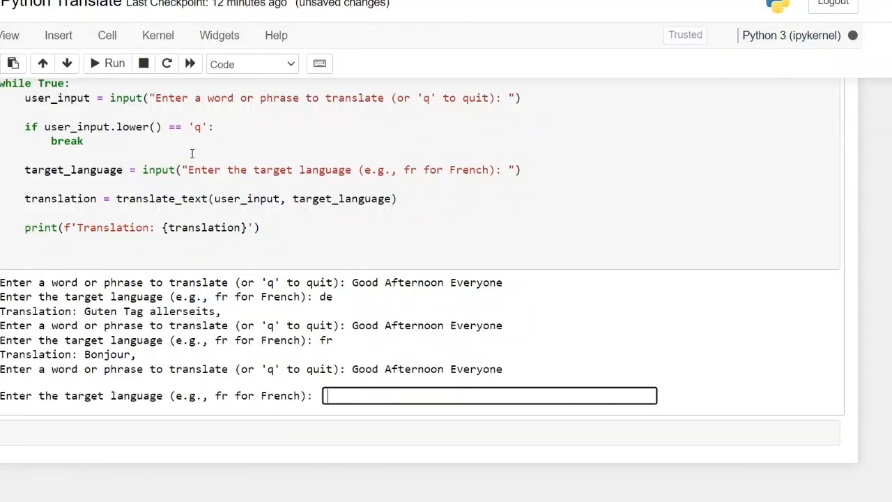
pyautogui.write('es')
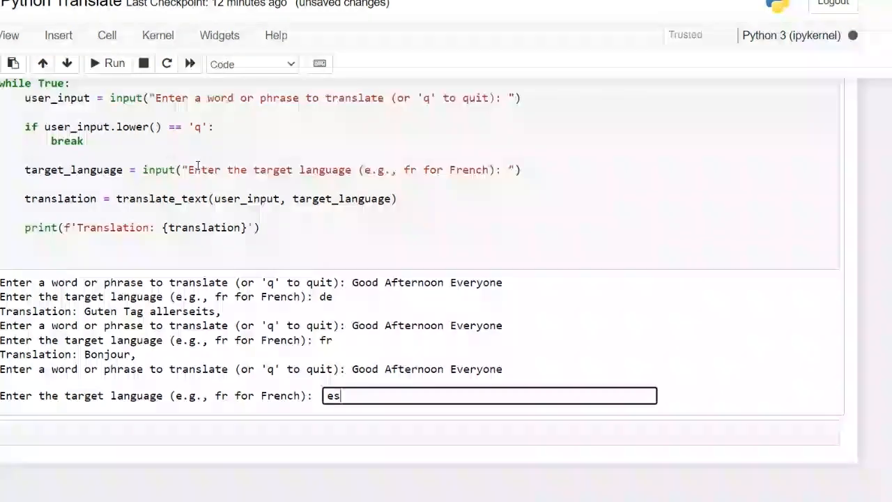
pyautogui.press('enter')
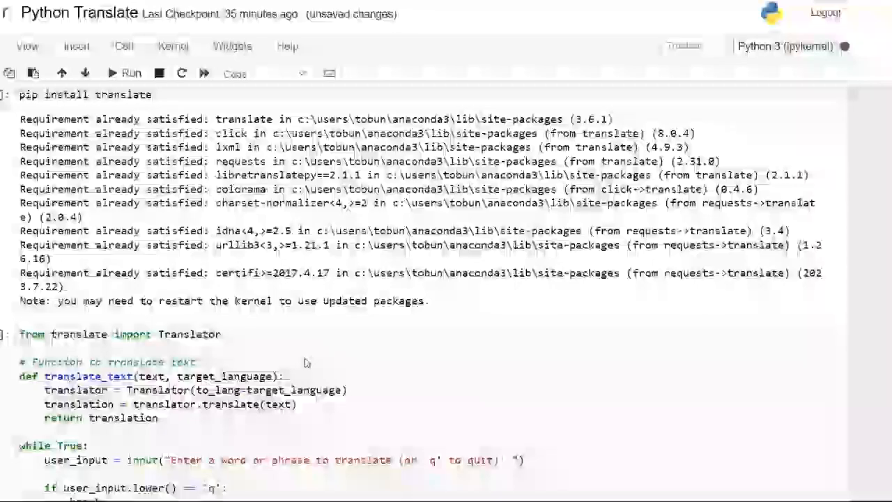
# Rerun the translator code cell, clearing old output, and enter 'q' at the new prompt
pyautogui.scroll(-3)
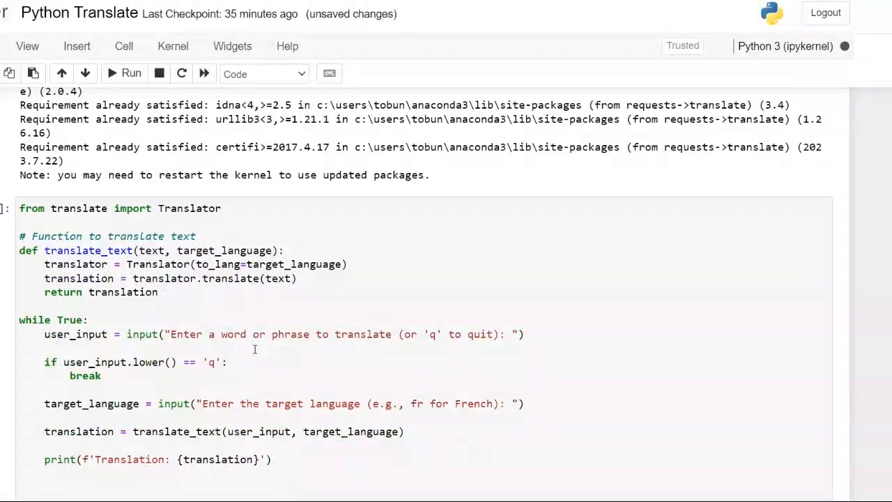
pyautogui.click(131, 73)
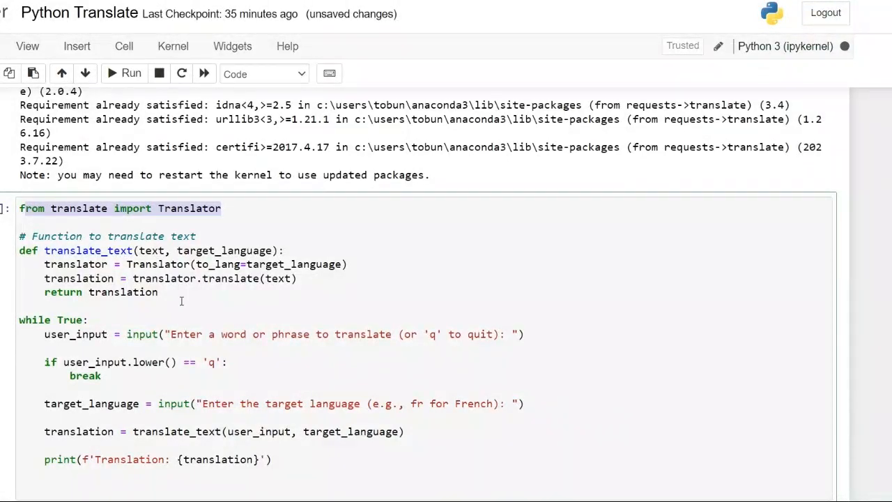
pyautogui.click(131, 73)
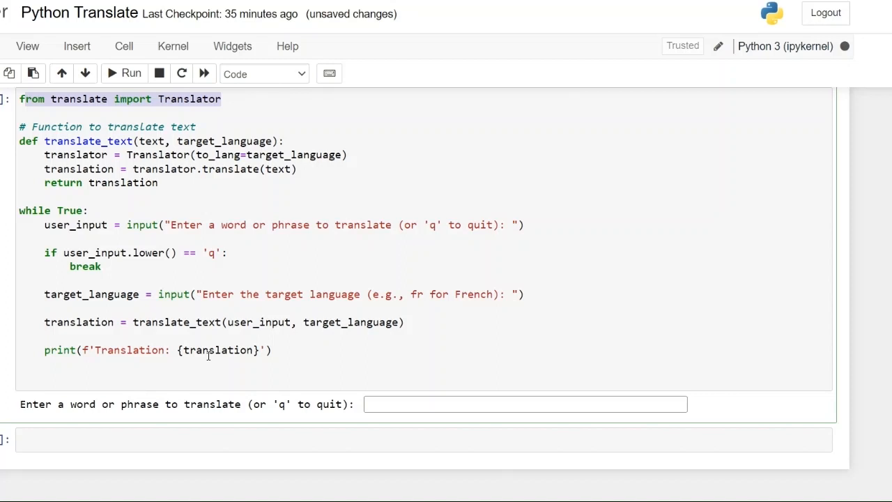
pyautogui.click(525, 404)
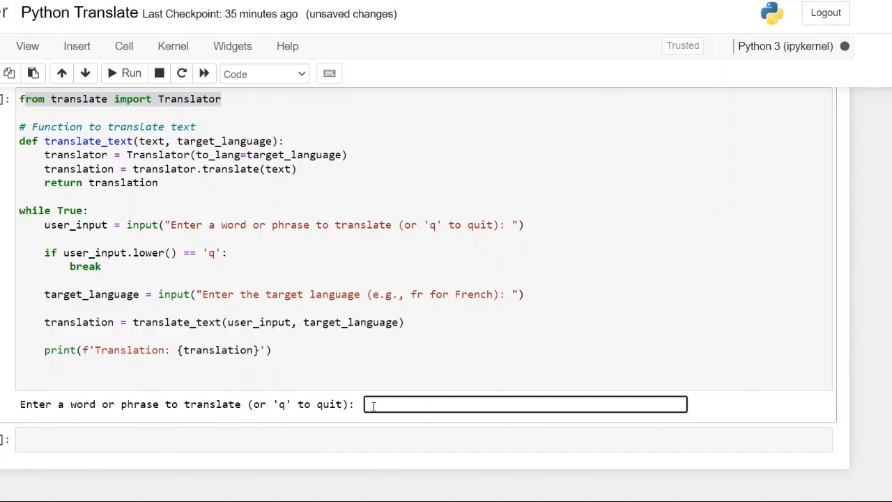
pyautogui.write('q')
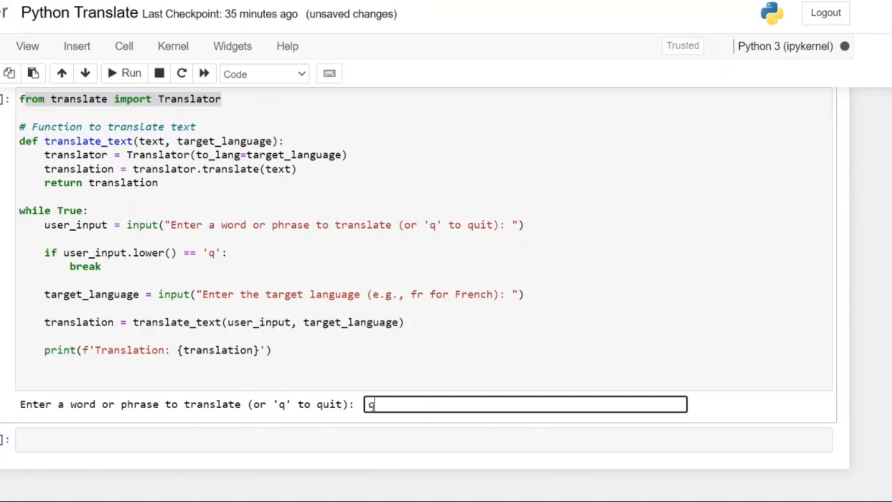